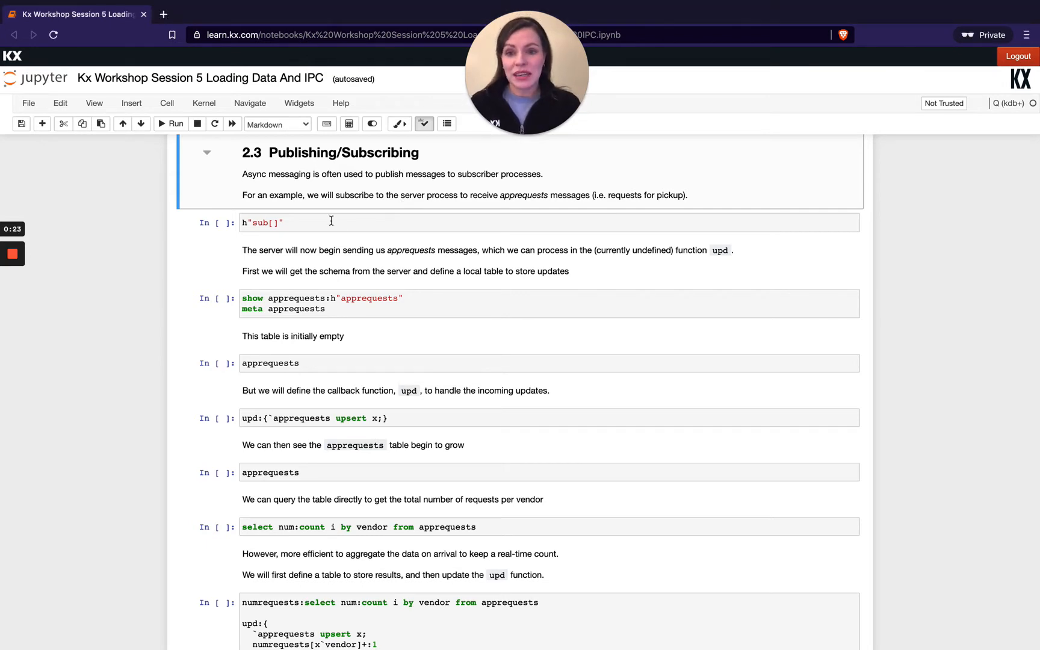
Run the h"sub[]" cell so the server starts publishing apprequests messages
click(322, 223)
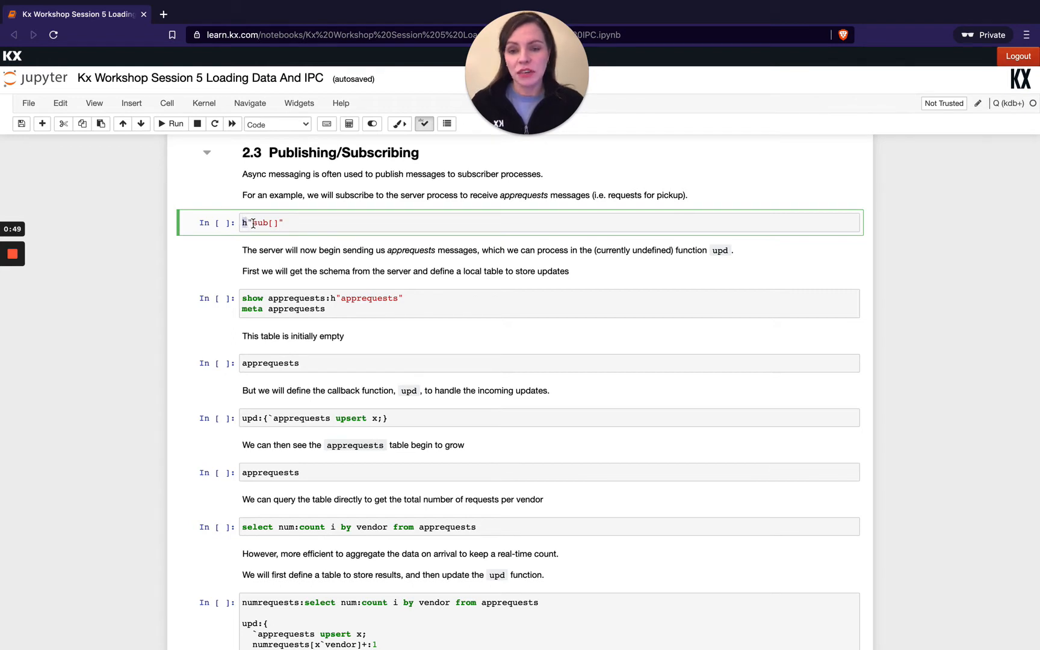
double_click(259, 222)
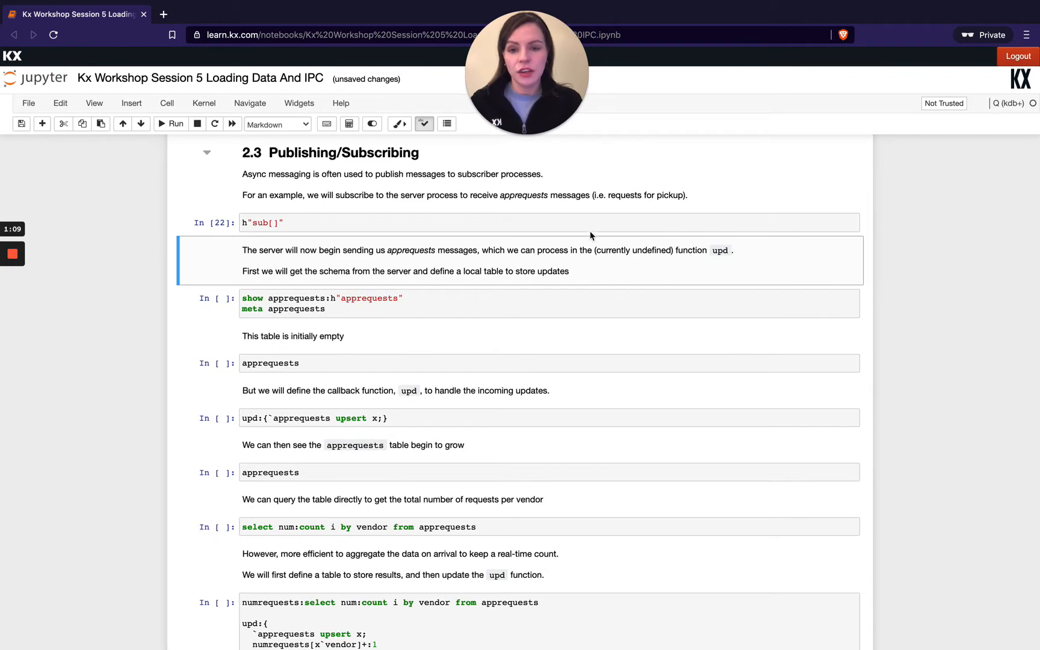
mouse_move(209, 270)
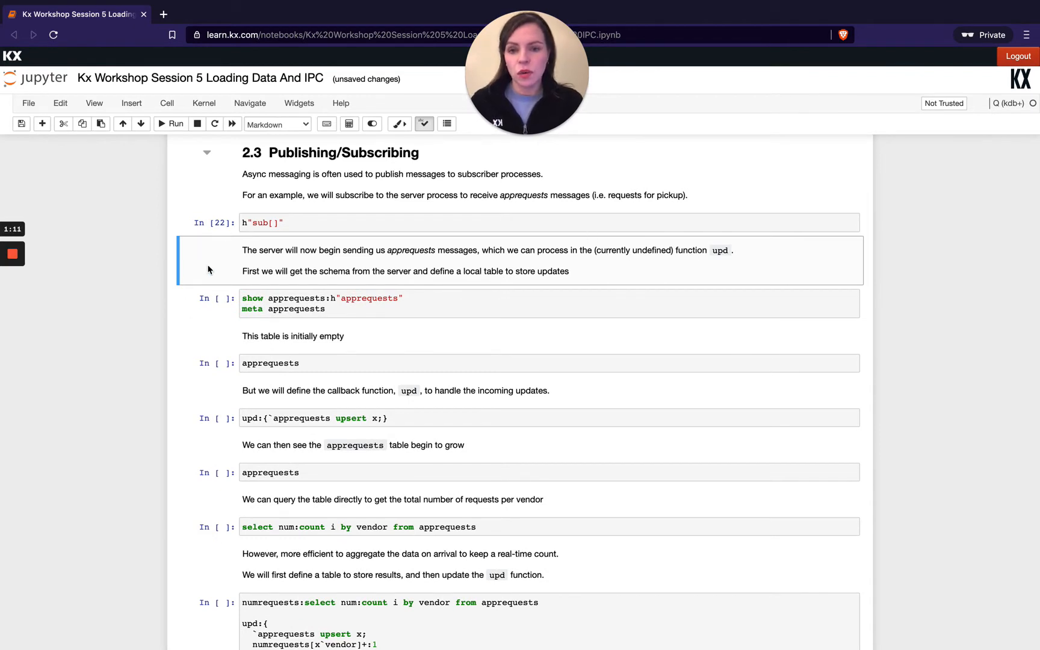
scroll(down, 3)
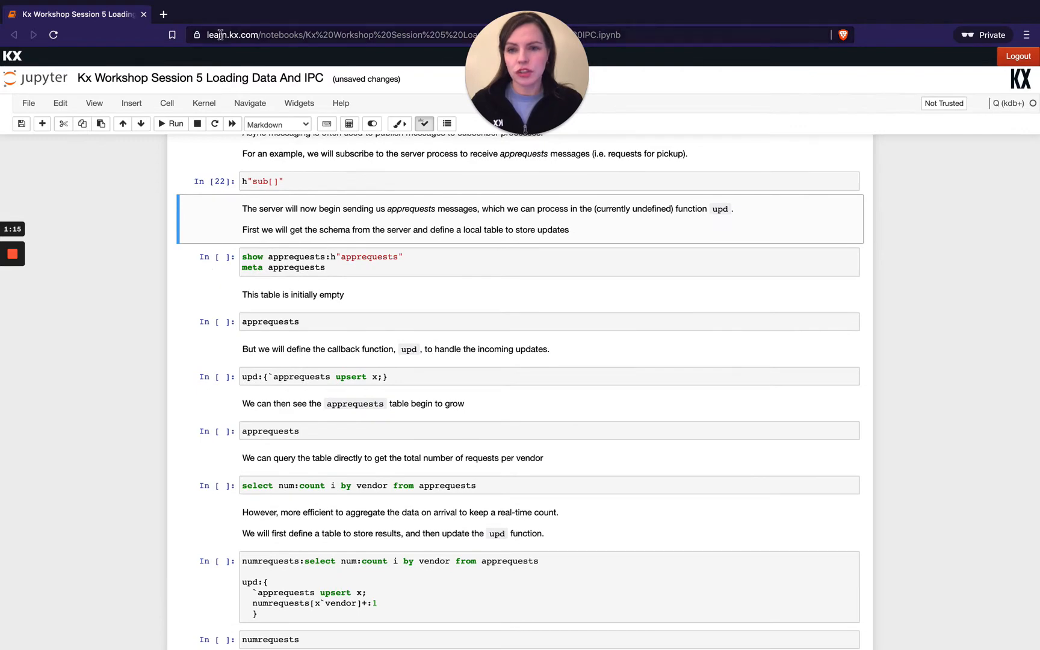
Search Google for 'kdb tick upd' in a new browser tab
click(162, 14)
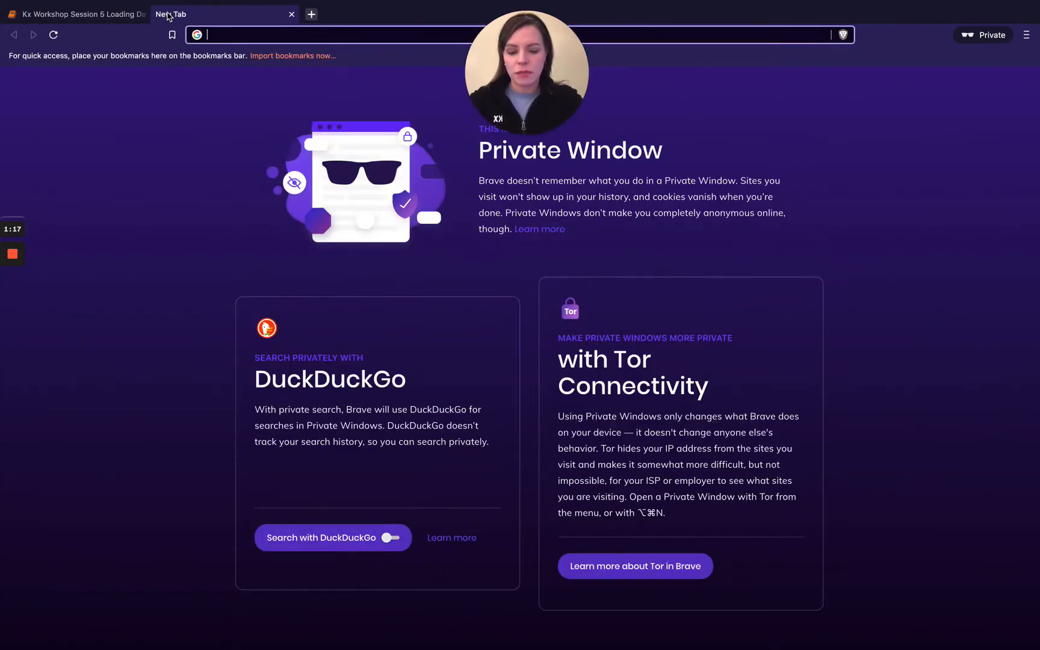
text(kdb tick upd)
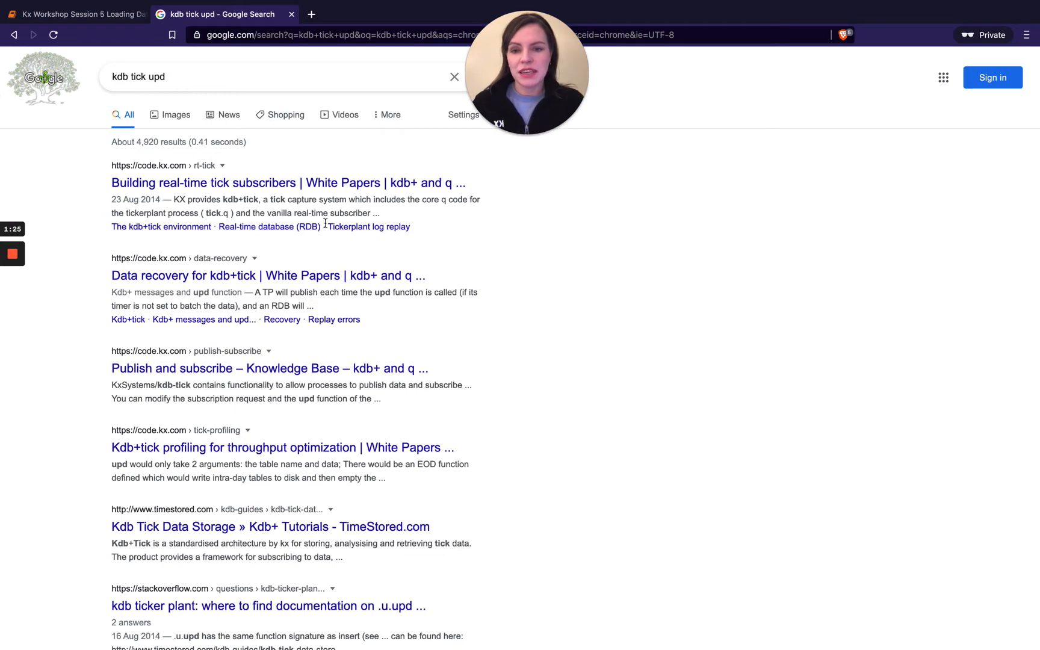
mouse_move(335, 186)
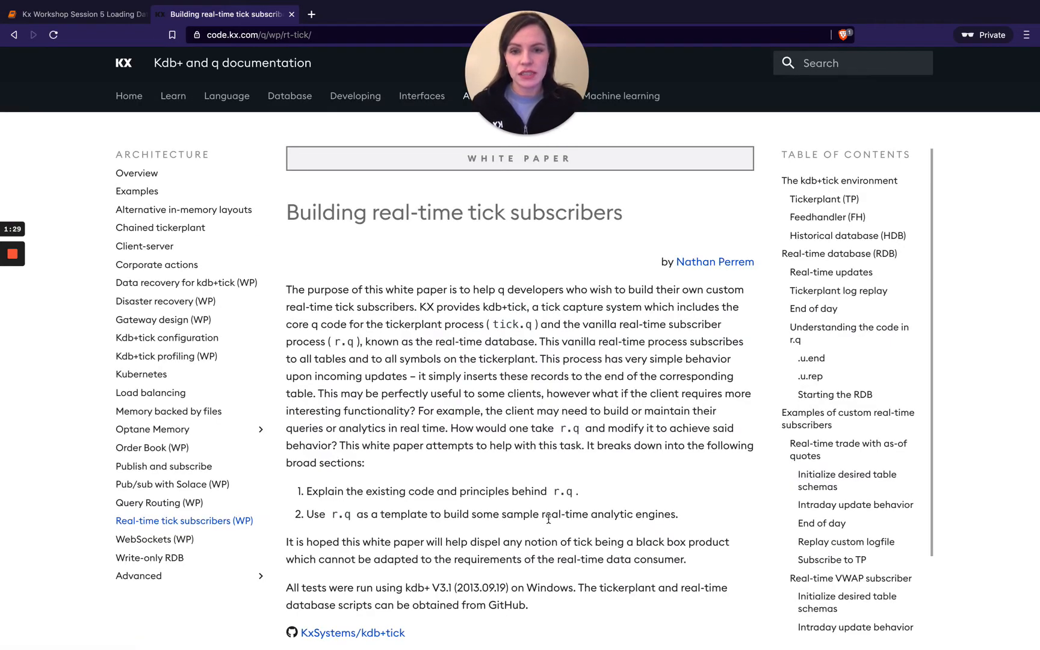
Scroll the tick subscribers white paper down to the kdb+tick architecture diagram
scroll(down, 3)
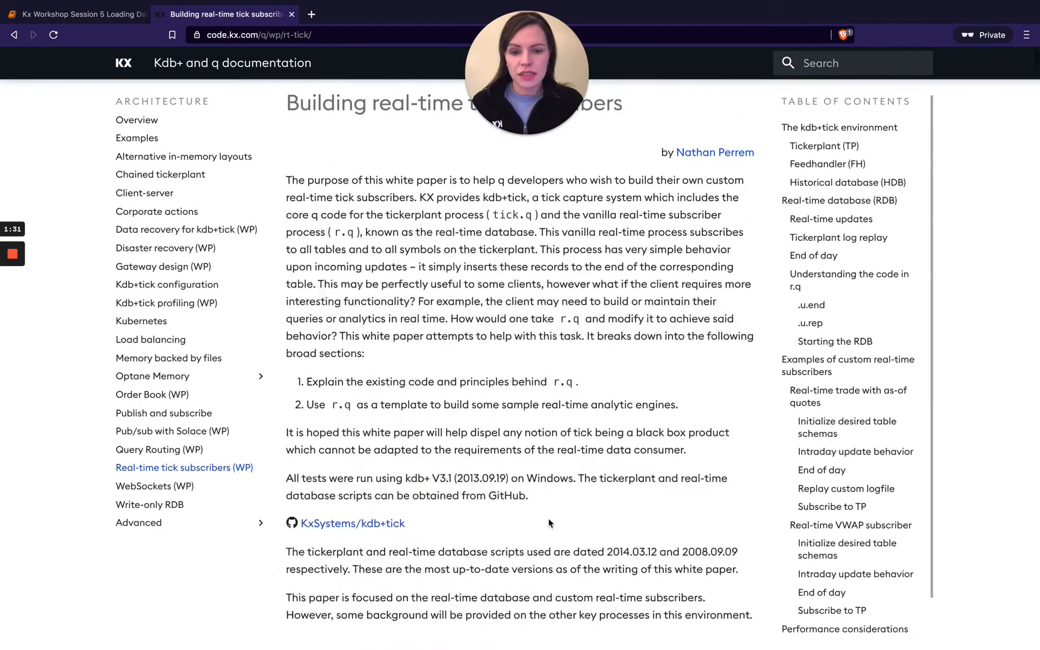
scroll(down, 3)
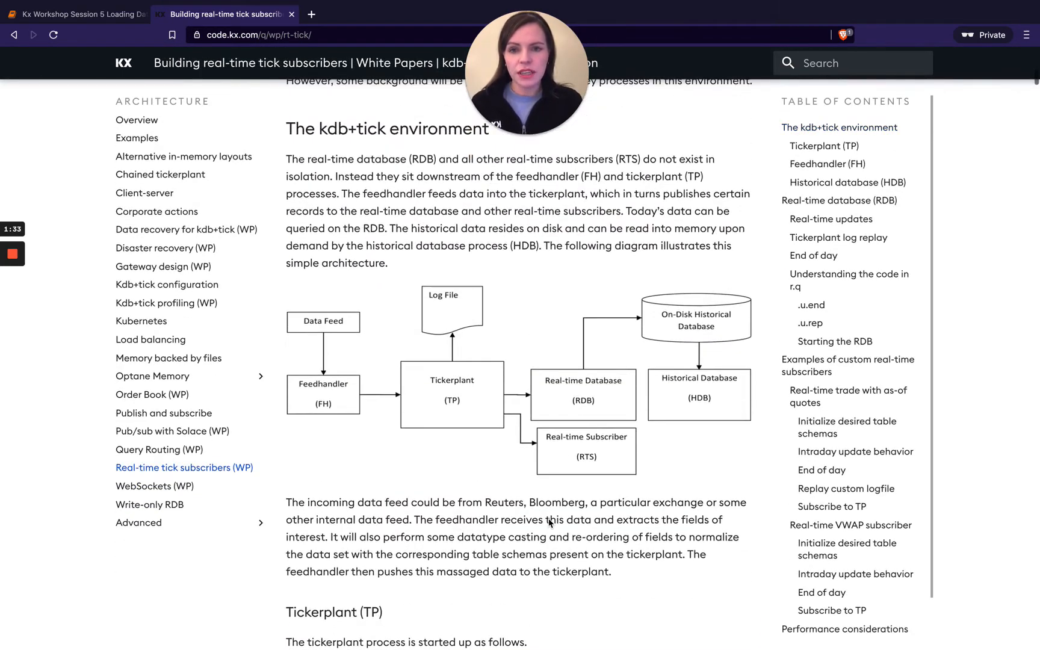
mouse_move(284, 339)
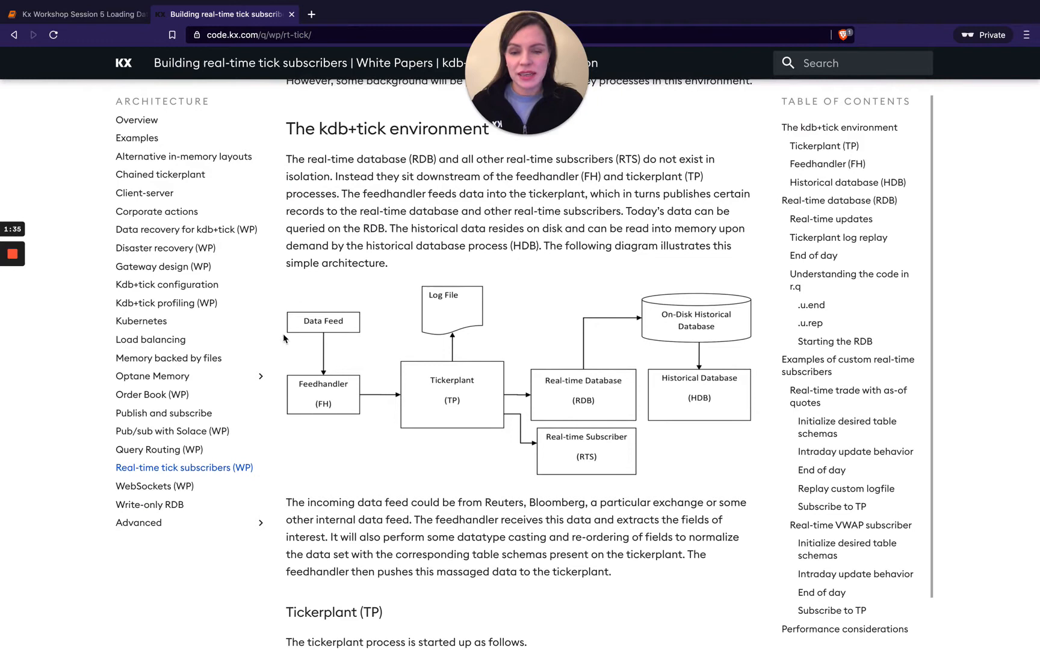
mouse_move(552, 306)
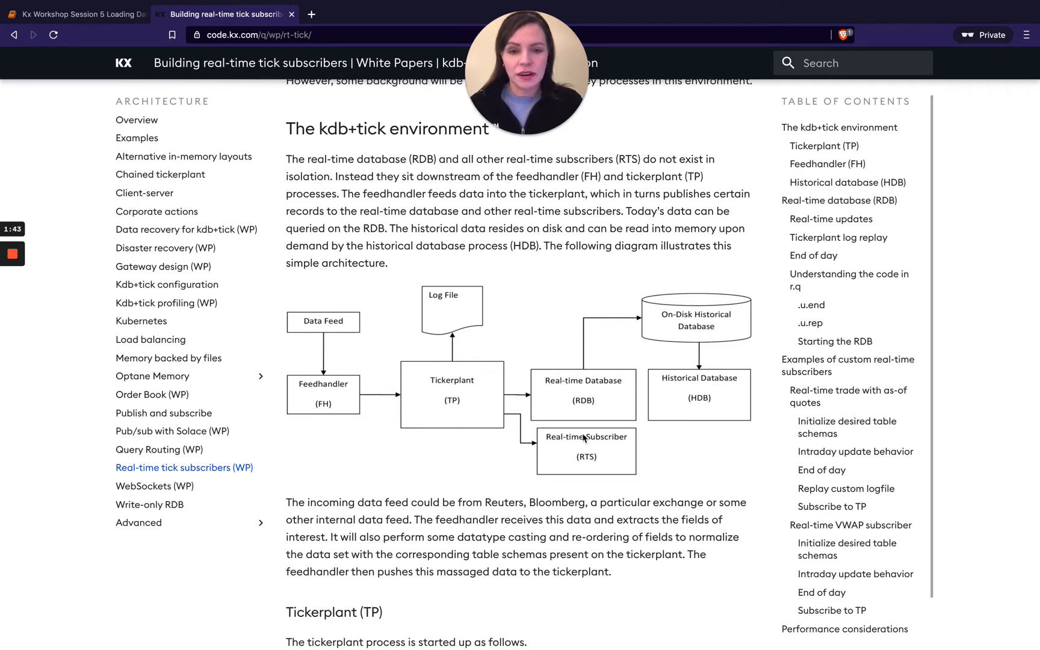
mouse_move(470, 361)
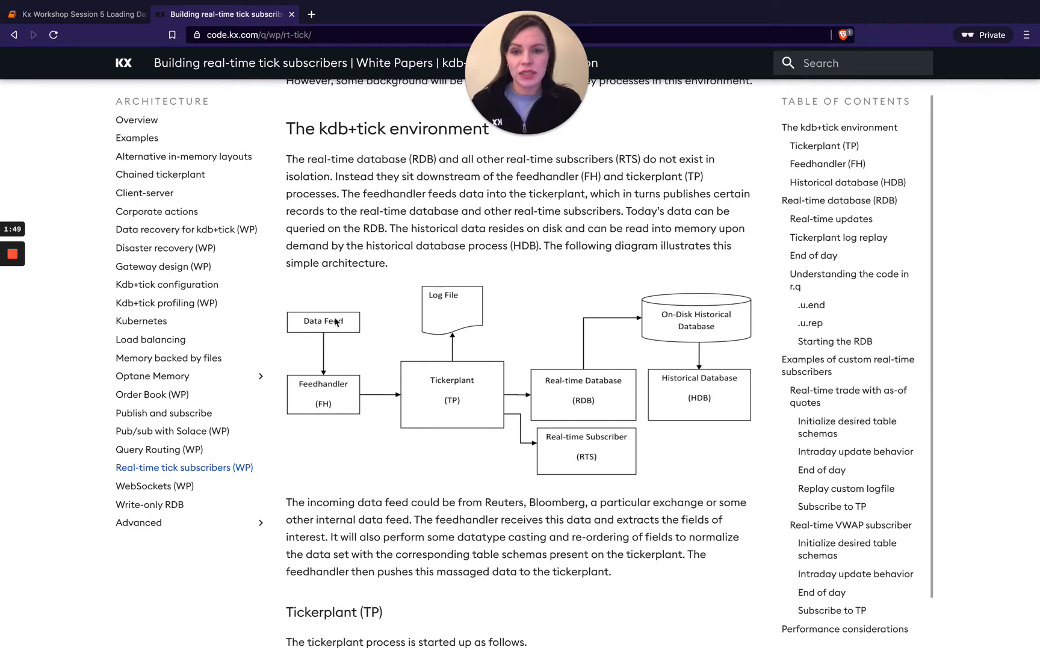
mouse_move(330, 394)
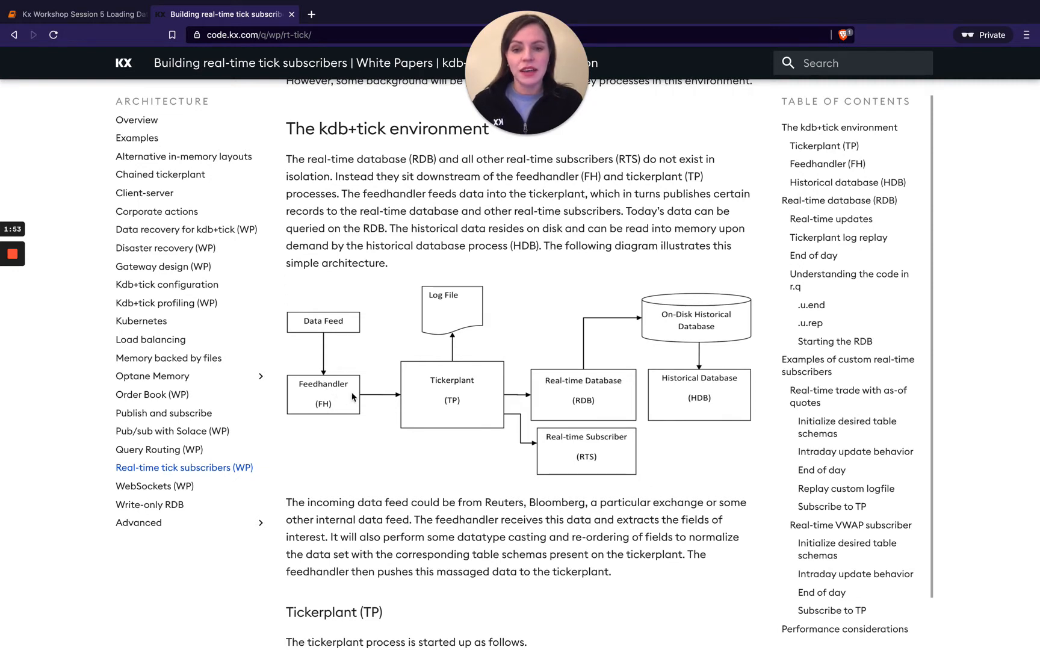
mouse_move(435, 399)
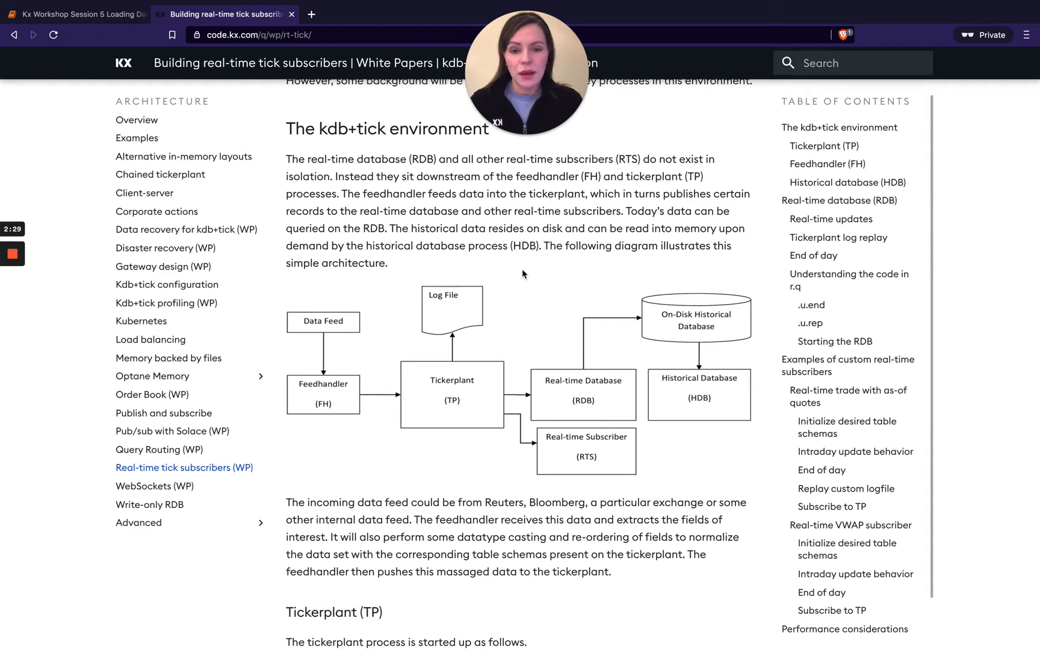
mouse_move(477, 342)
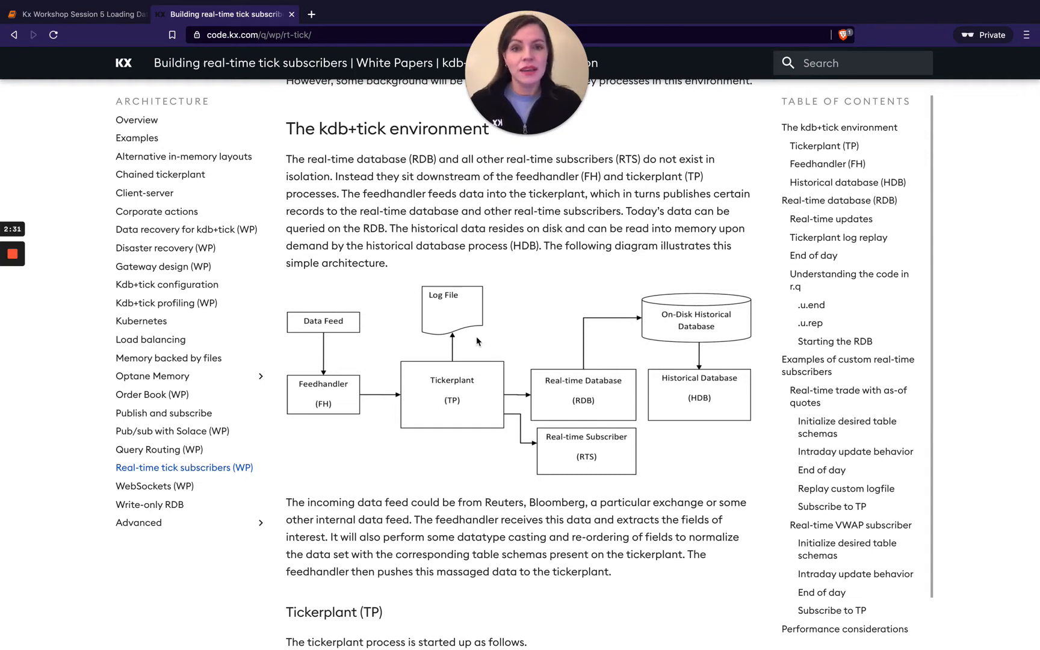
mouse_move(469, 378)
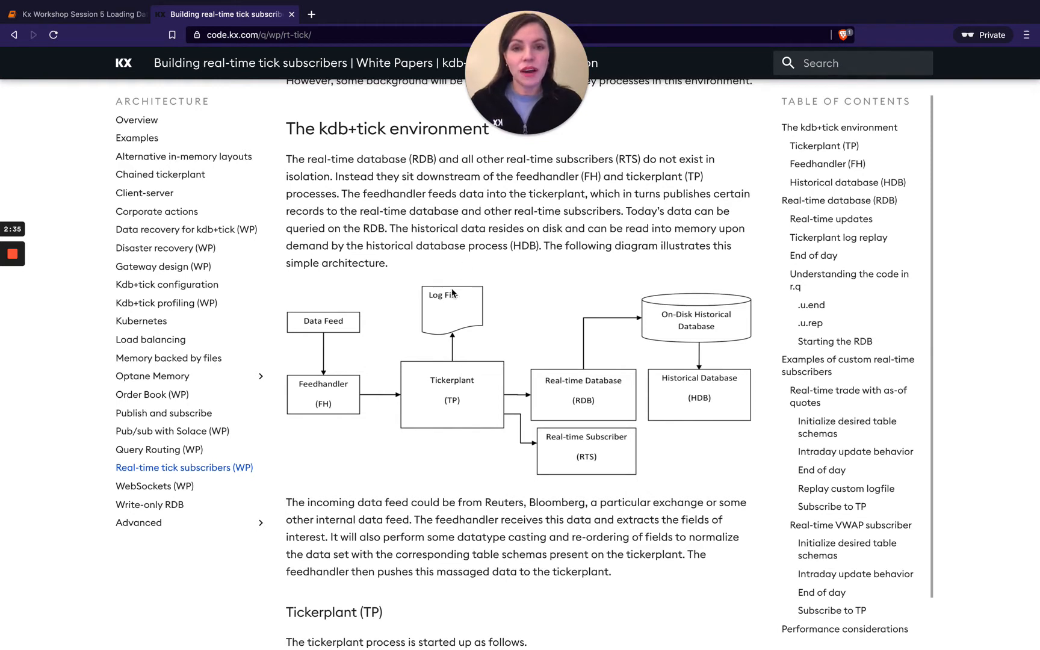
mouse_move(470, 309)
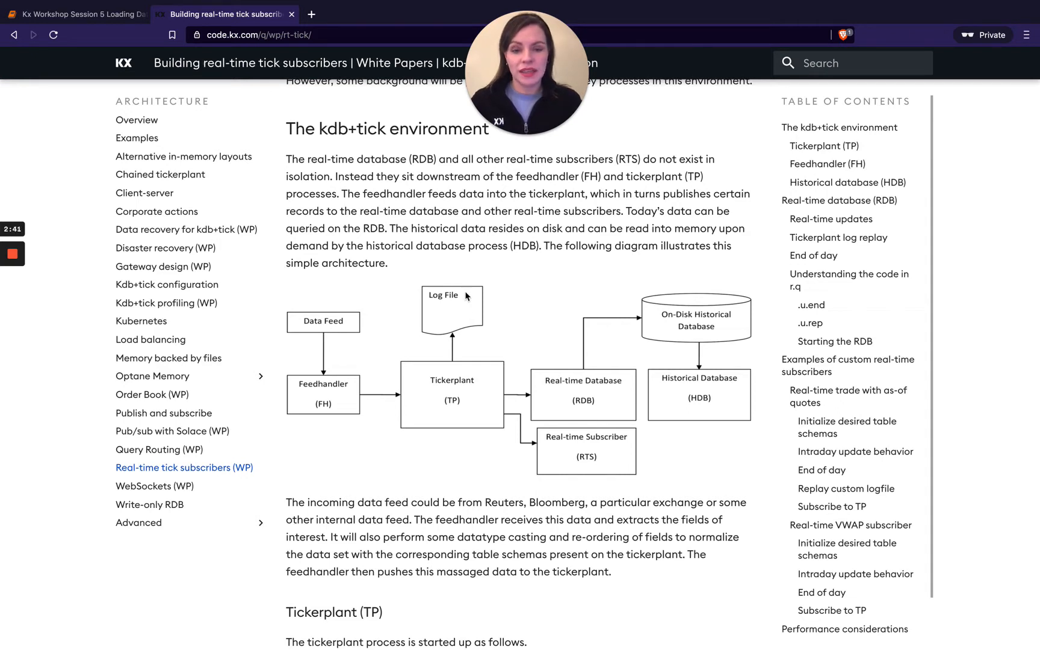
mouse_move(481, 335)
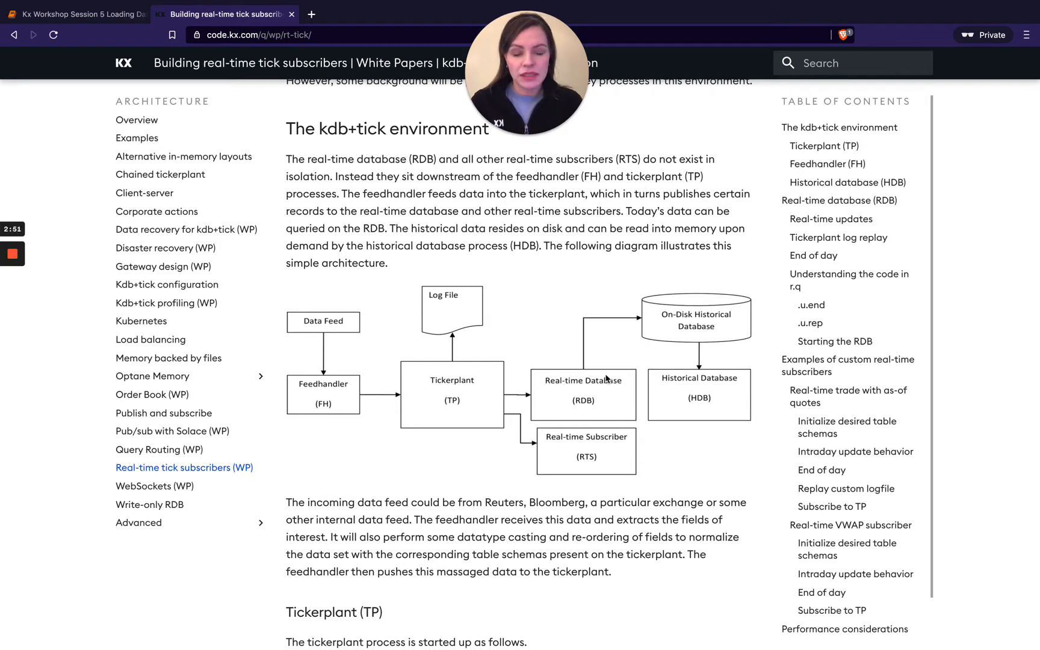
mouse_move(613, 327)
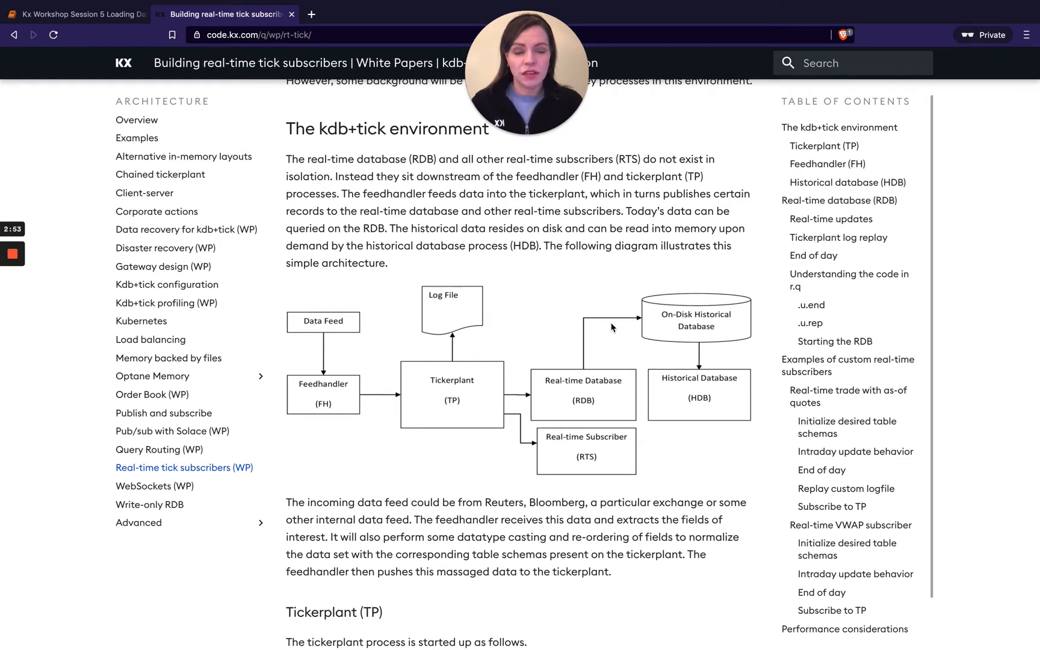
mouse_move(693, 337)
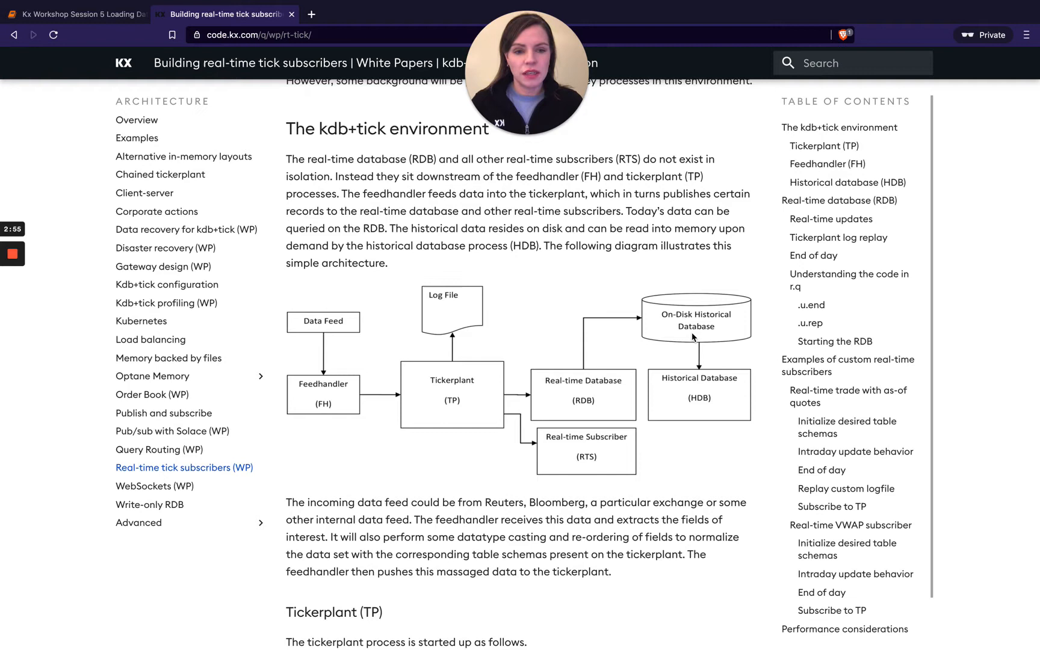
mouse_move(694, 405)
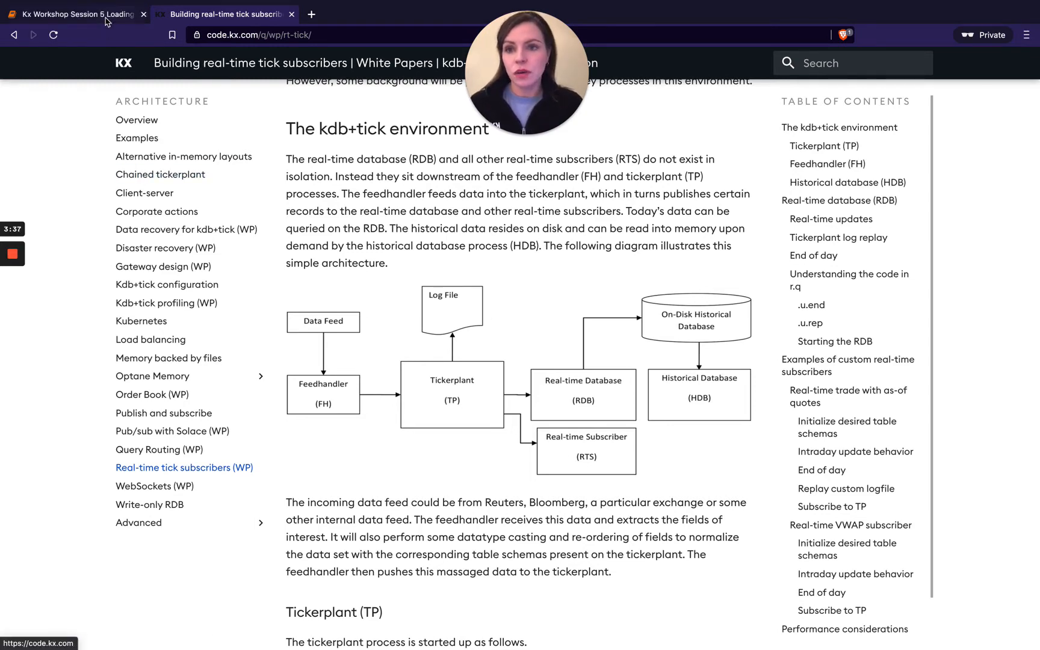
Run the apprequests cell, showing an empty table with time, vendor, lat and long columns
click(72, 15)
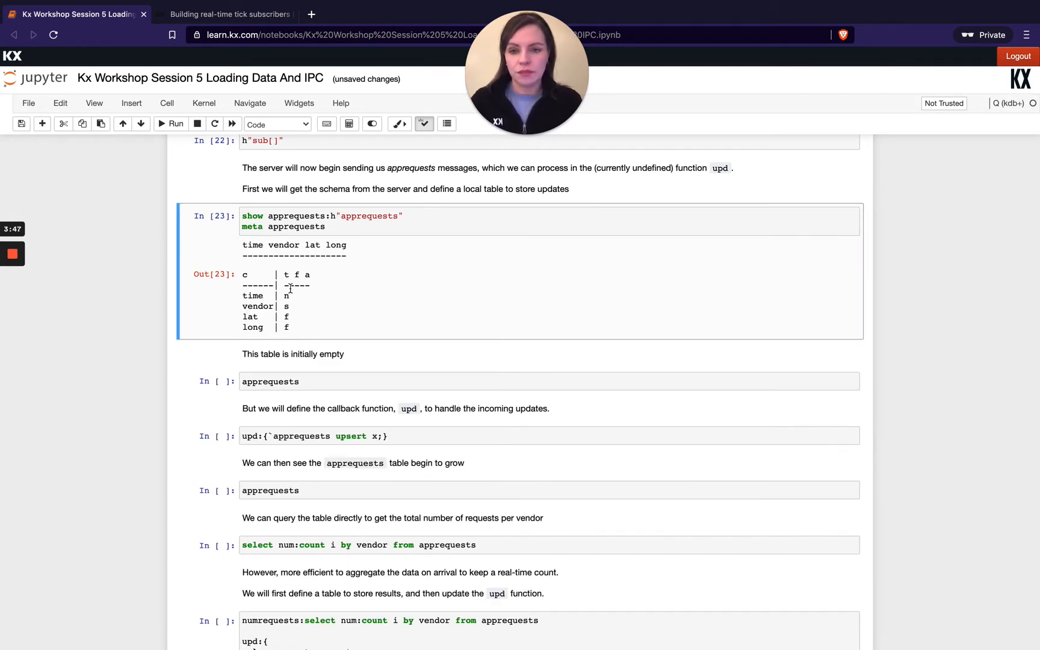
mouse_move(255, 319)
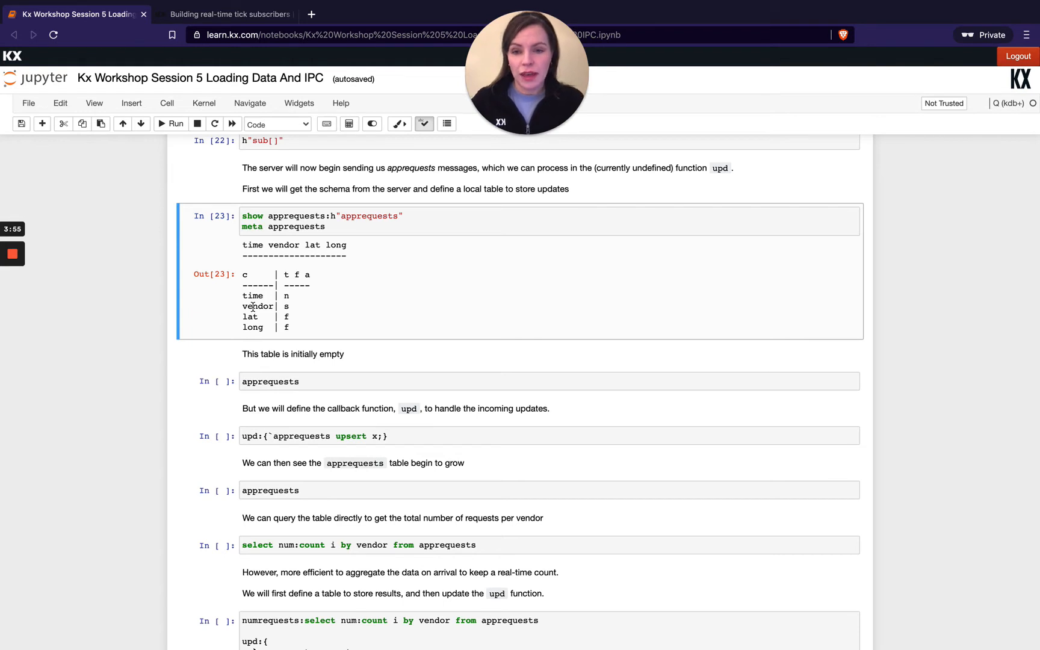
scroll(down, 3)
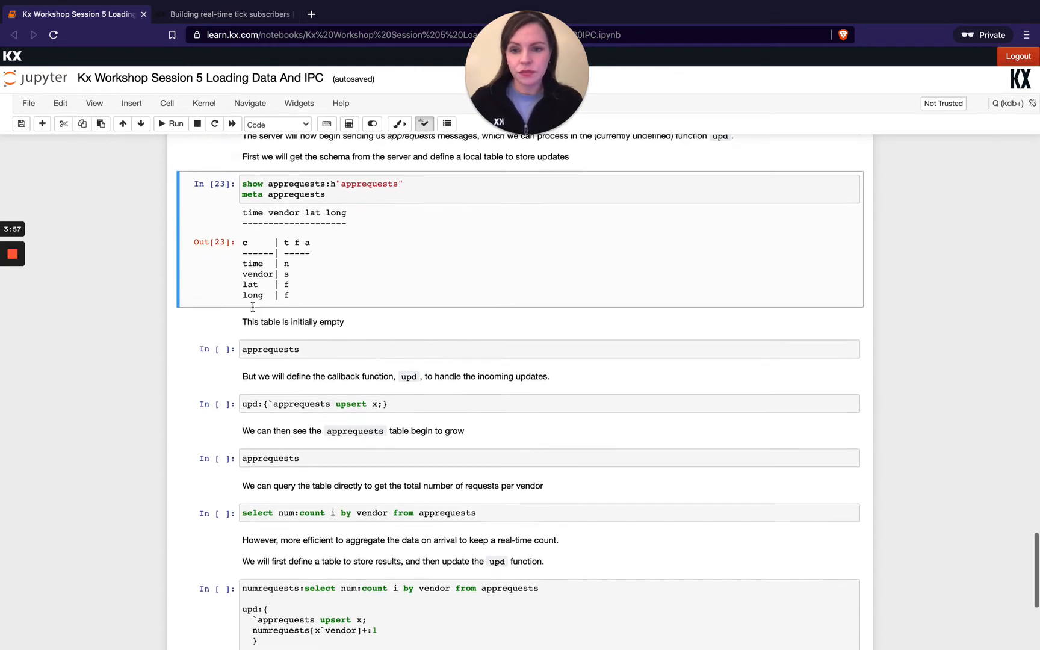
click(317, 329)
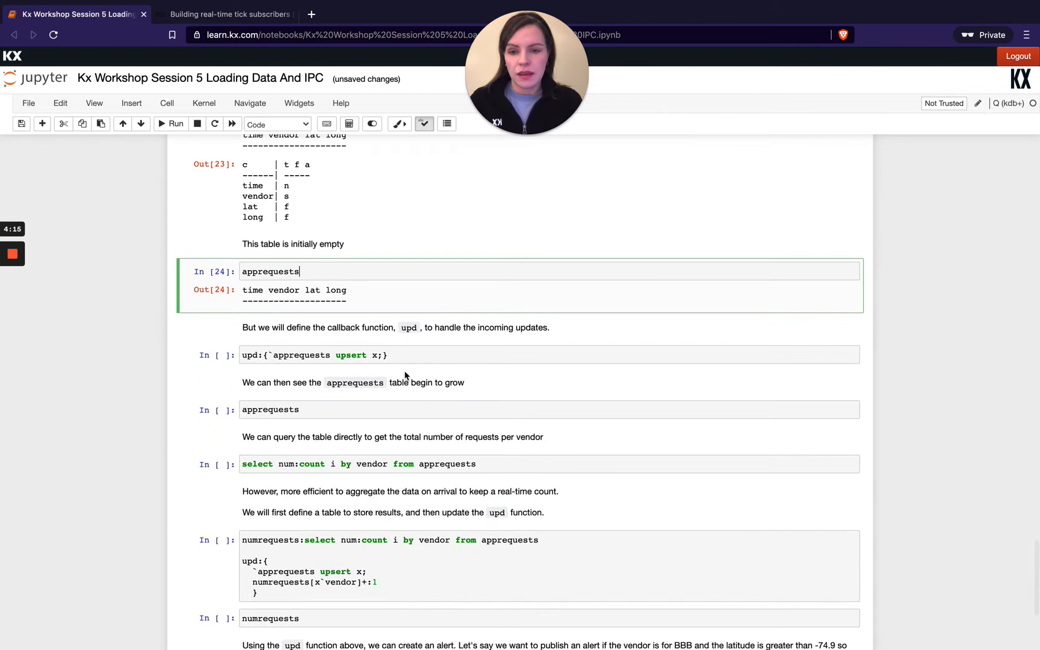
Define the upd callback and count requests by vendor: AAA 11, BBB 13, CCC 8
scroll(down, 3)
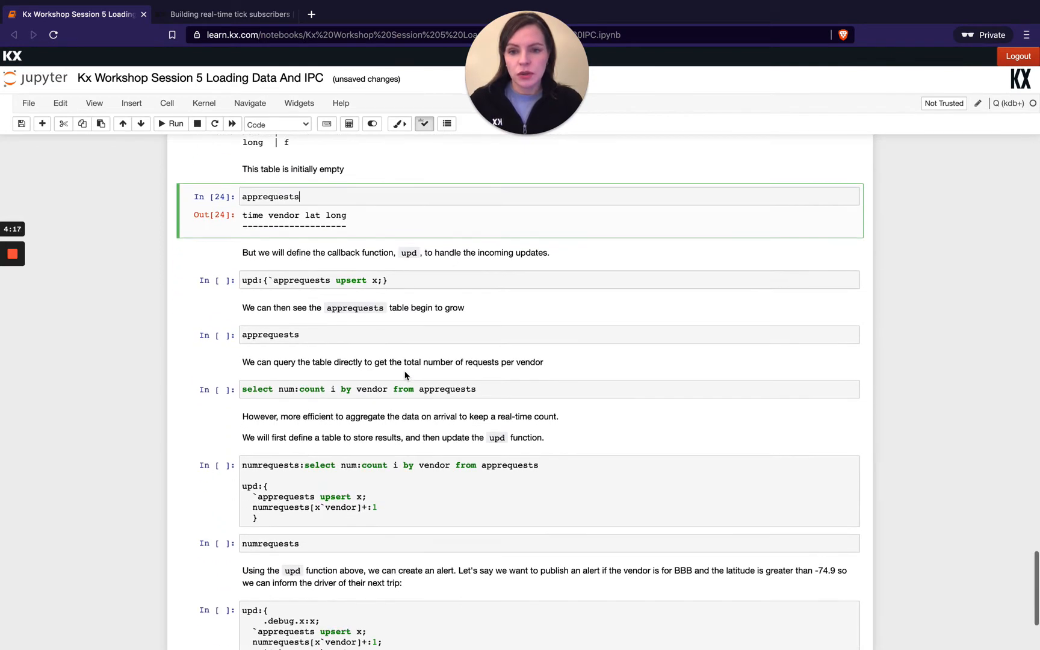
scroll(down, 3)
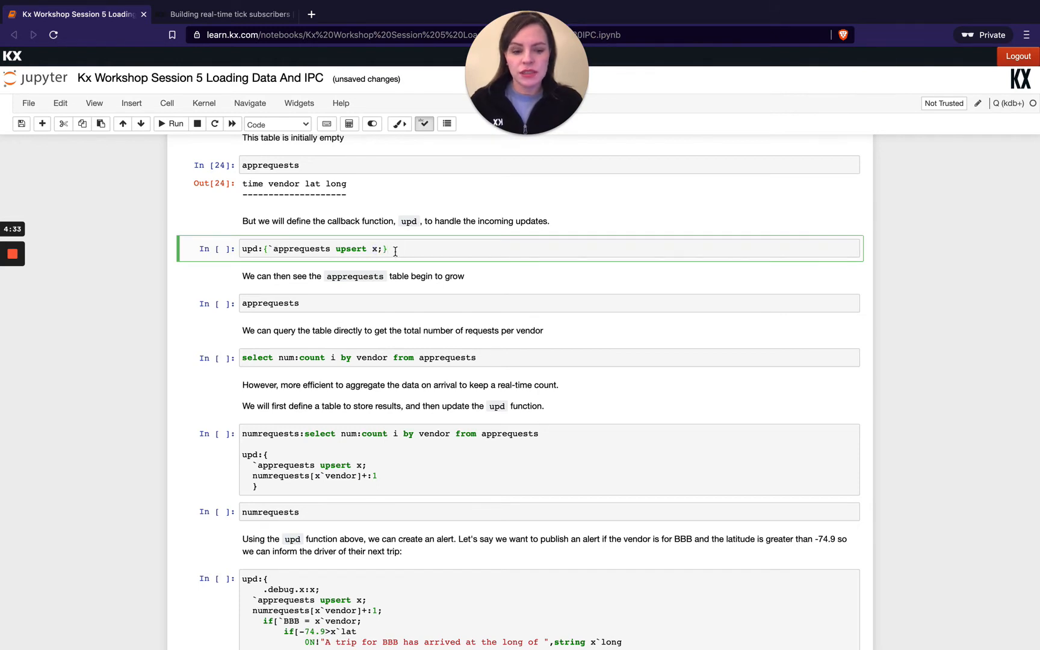
click(294, 303)
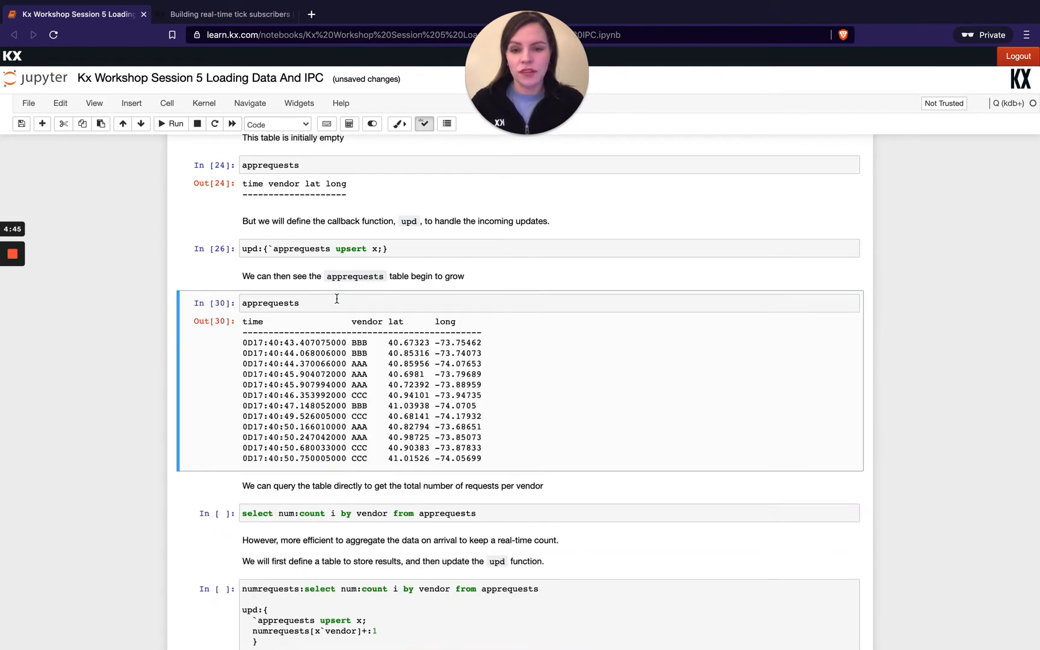
mouse_move(393, 235)
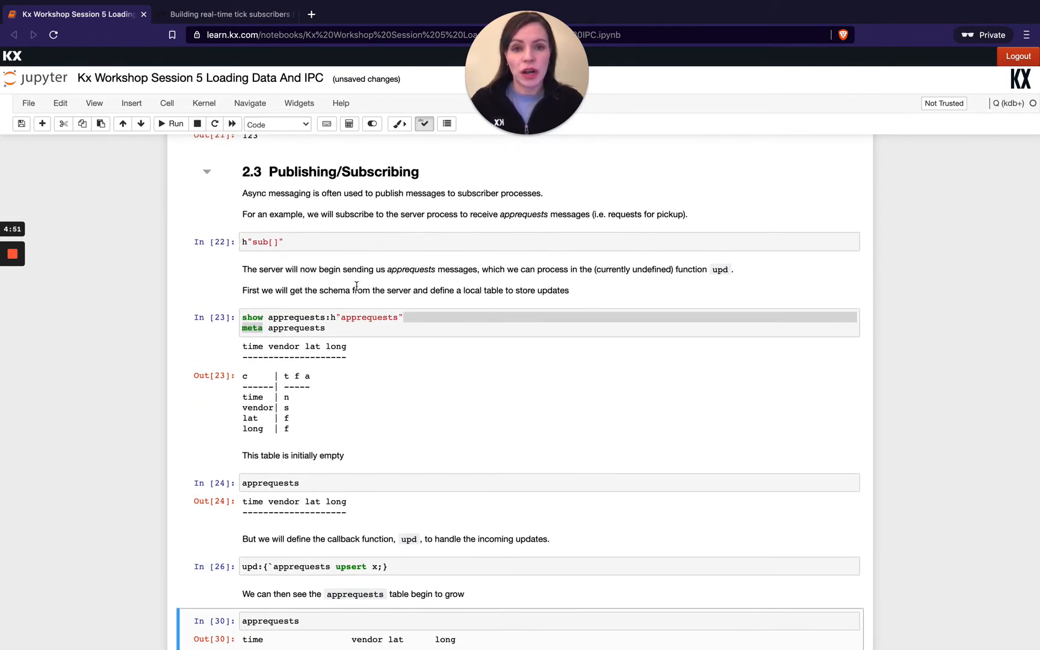
scroll(down, 3)
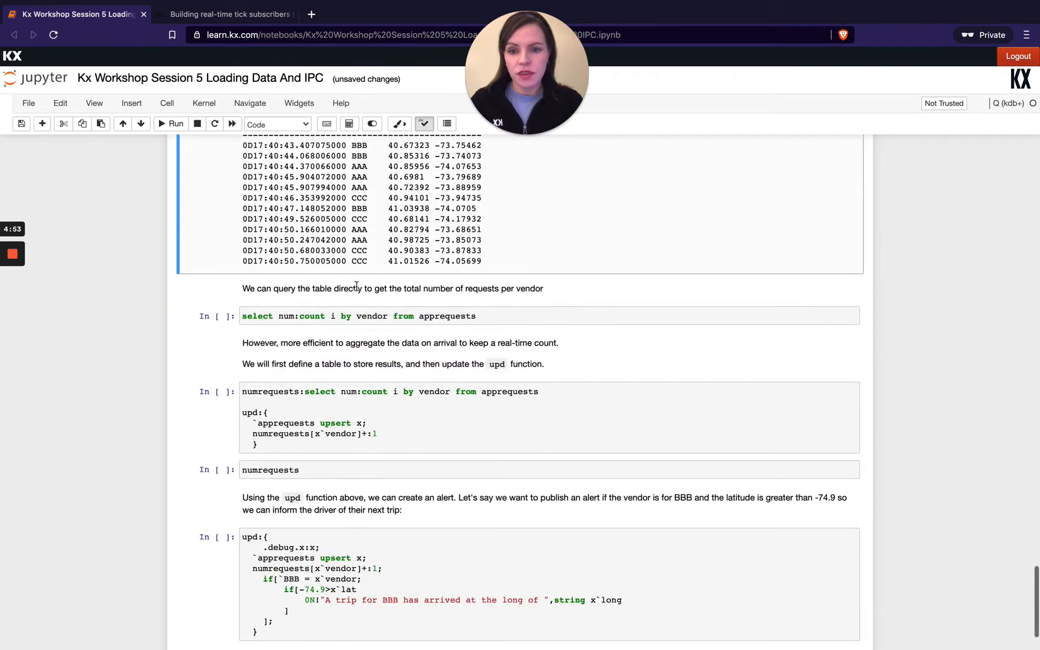
scroll(down, 3)
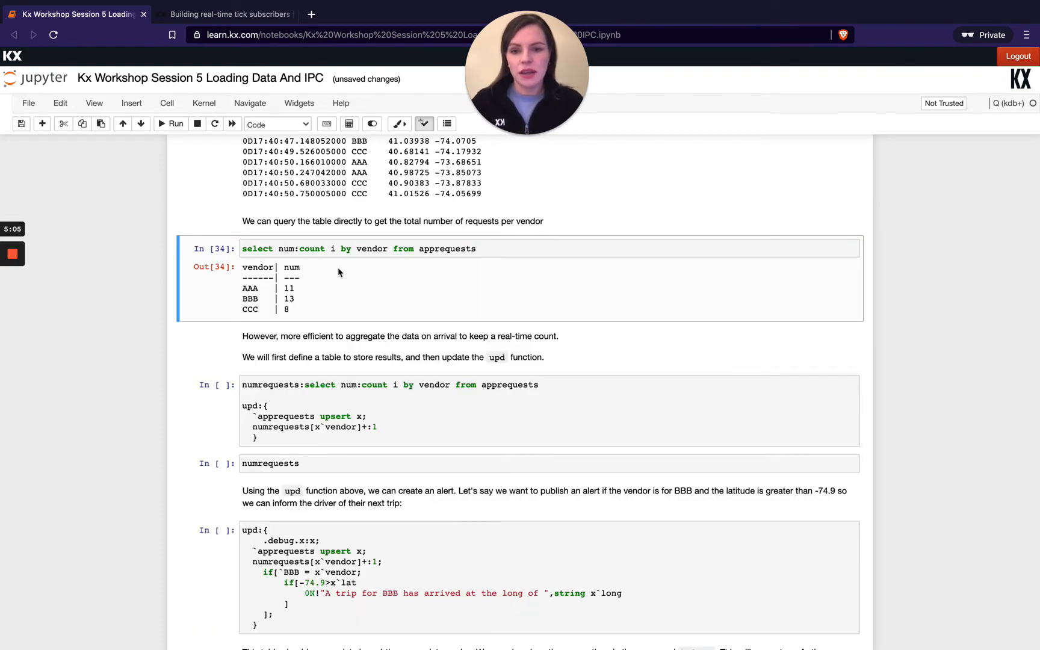
mouse_move(607, 304)
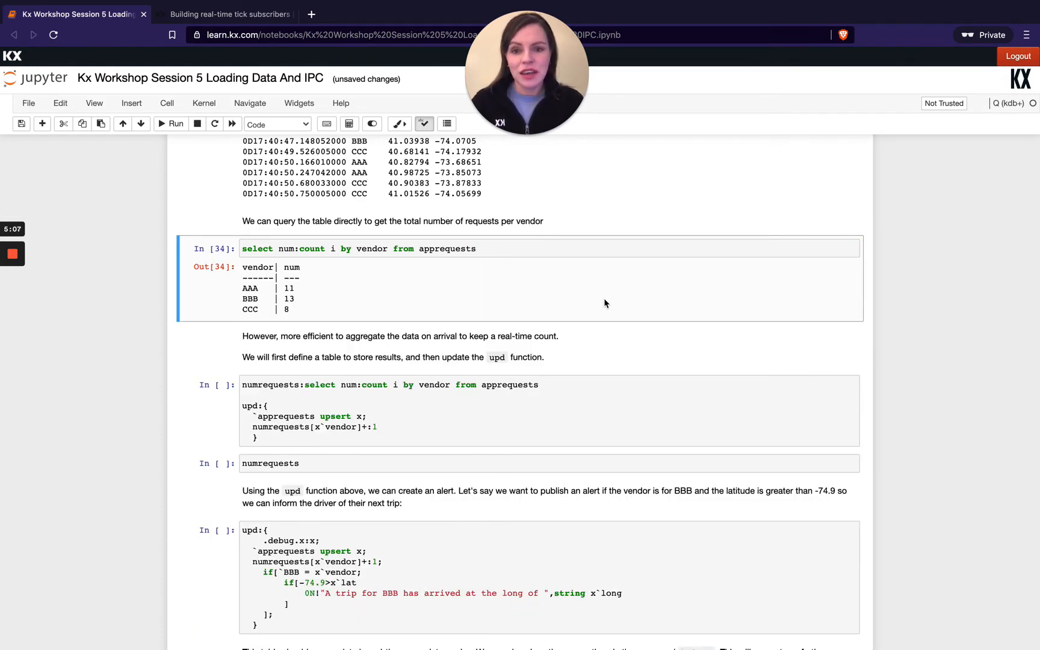
scroll(down, 3)
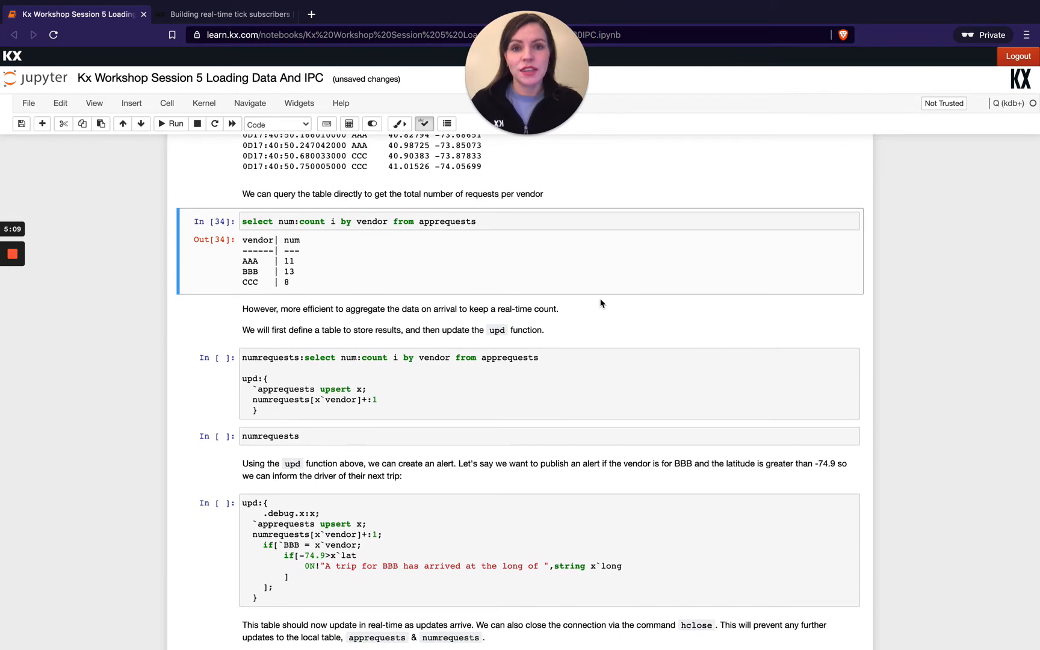
scroll(down, 3)
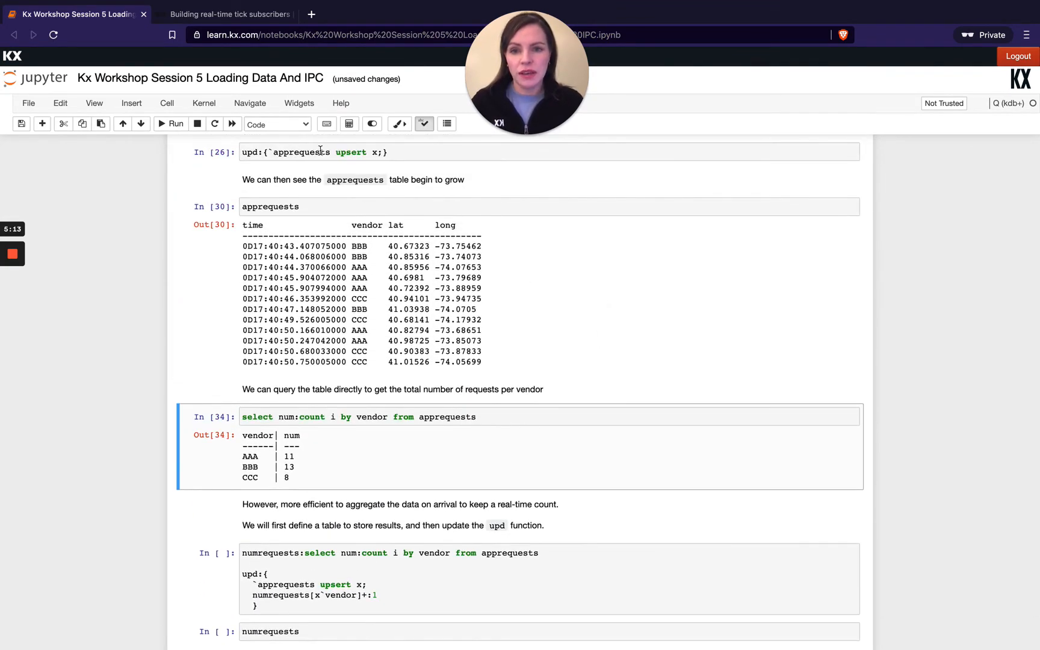
scroll(down, 3)
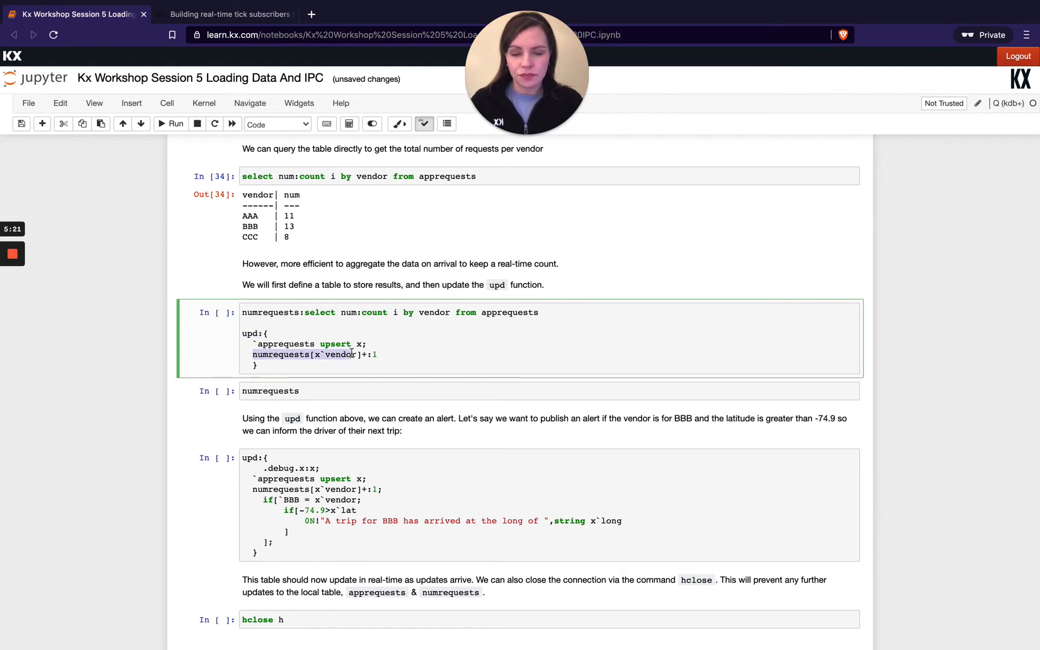
Run the numrequests definition and display it updating to AAA 28, BBB 30, CCC 29
scroll(down, 3)
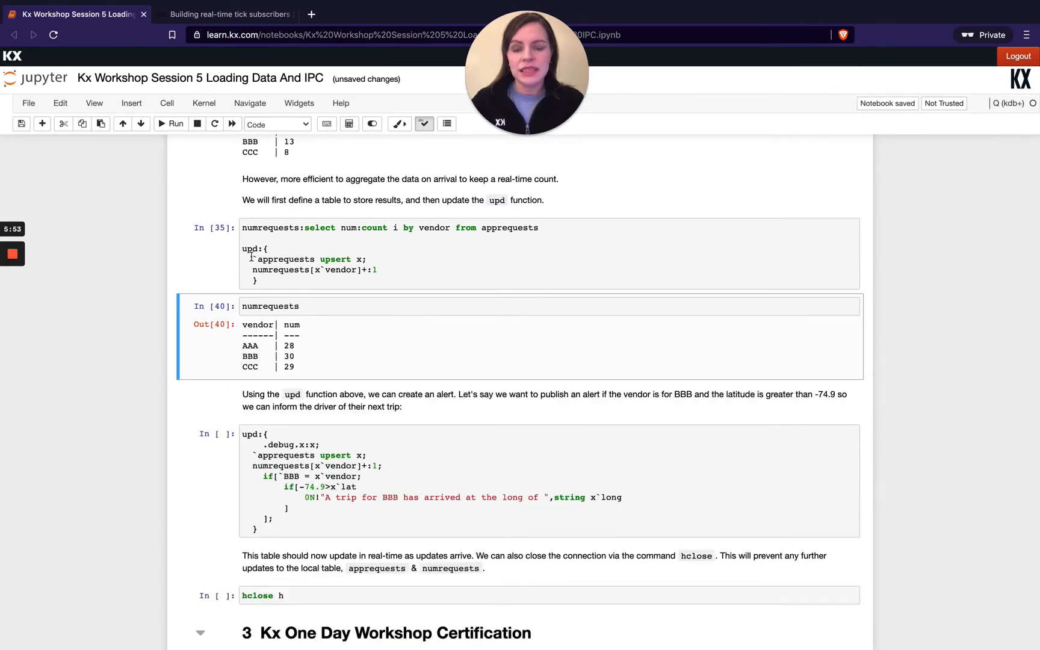
scroll(down, 3)
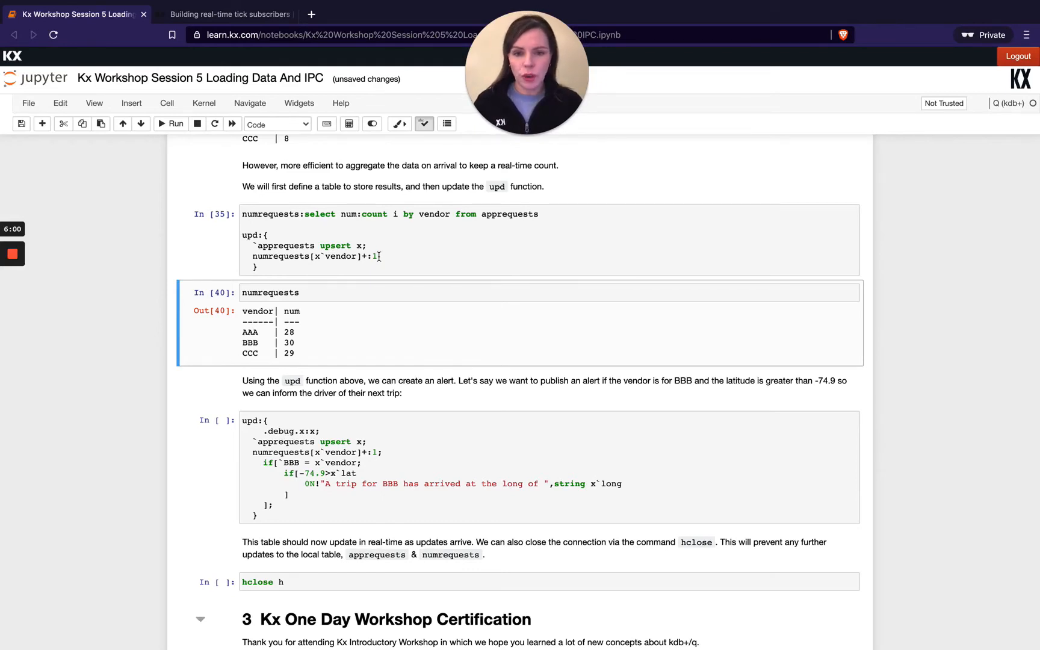
scroll(down, 3)
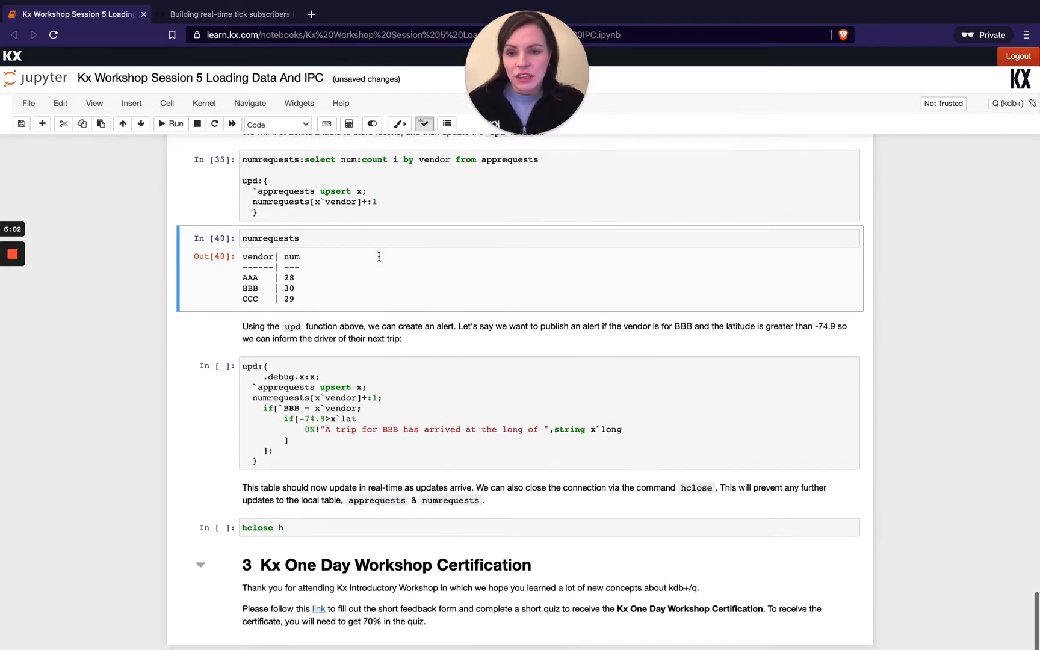
scroll(down, 3)
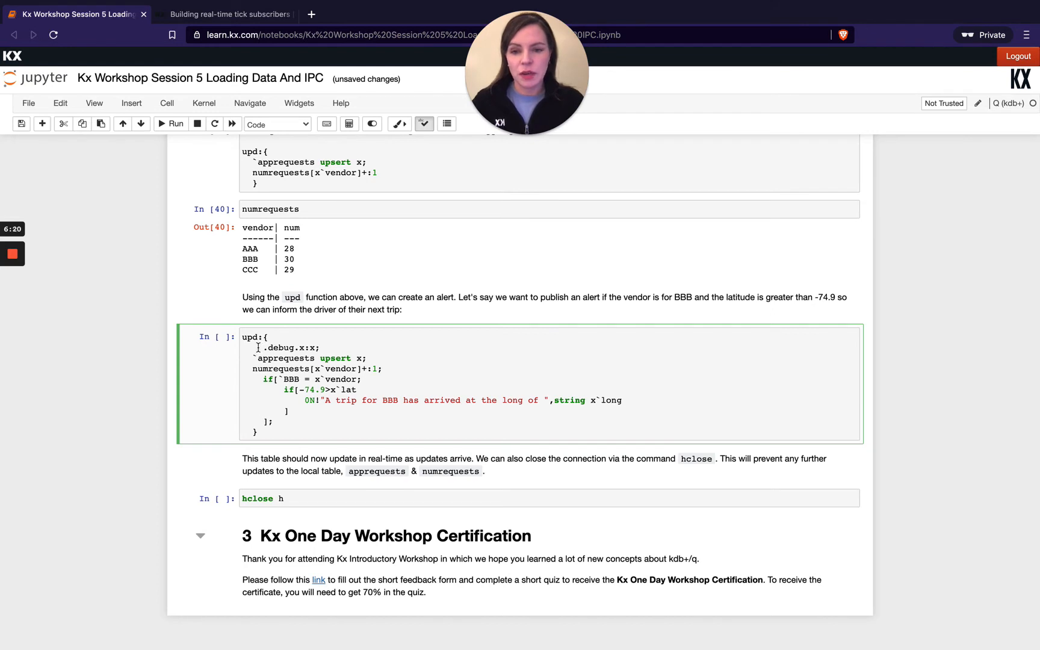
double_click(282, 348)
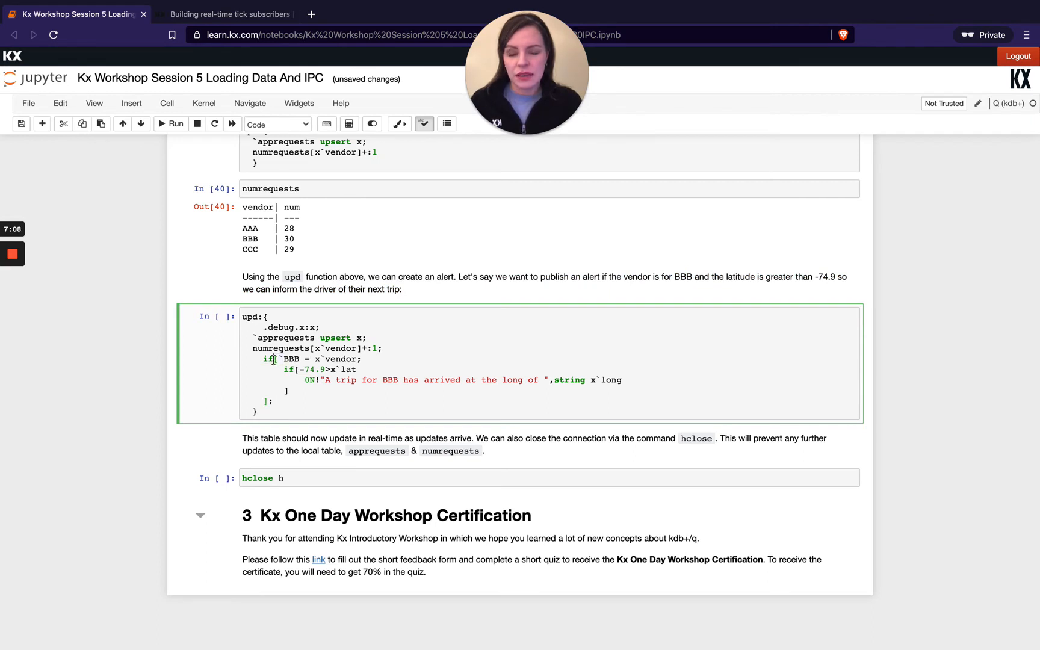
double_click(290, 359)
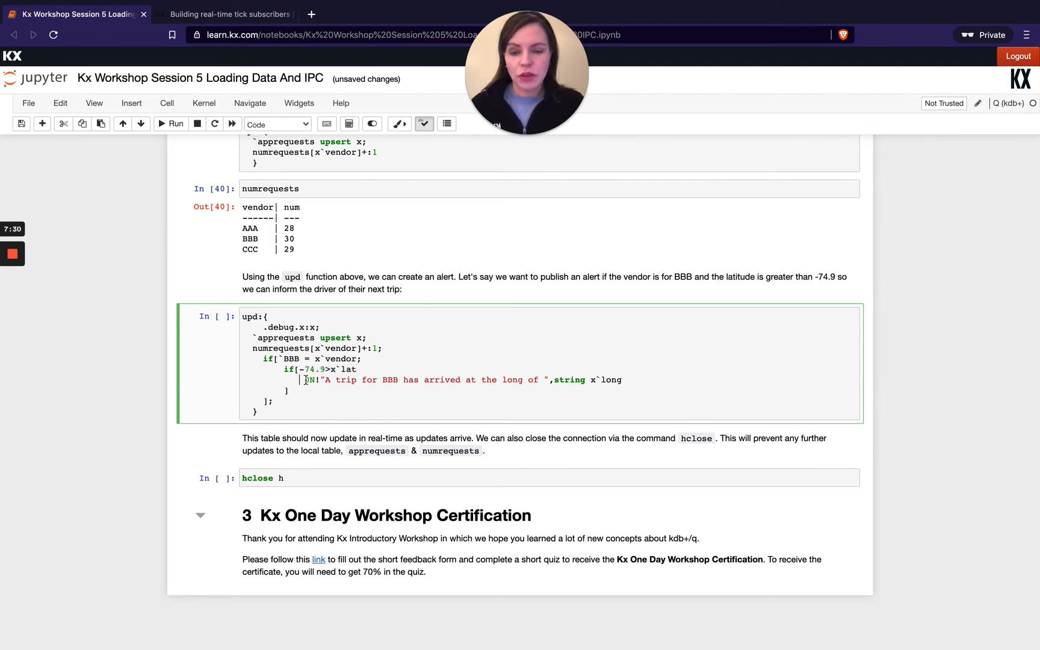
double_click(310, 380)
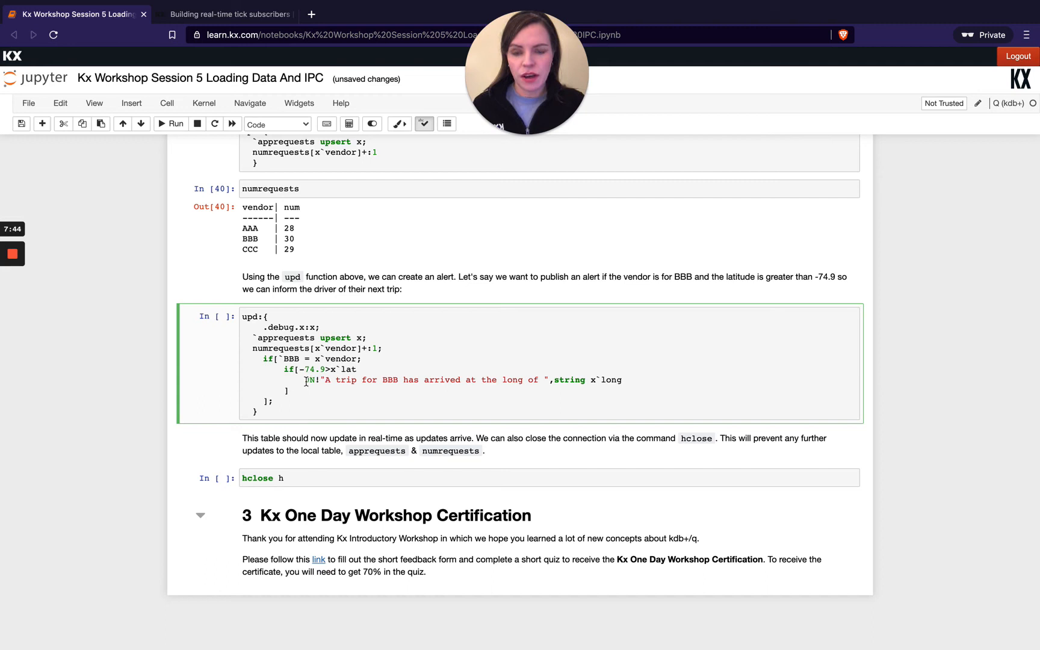
double_click(339, 380)
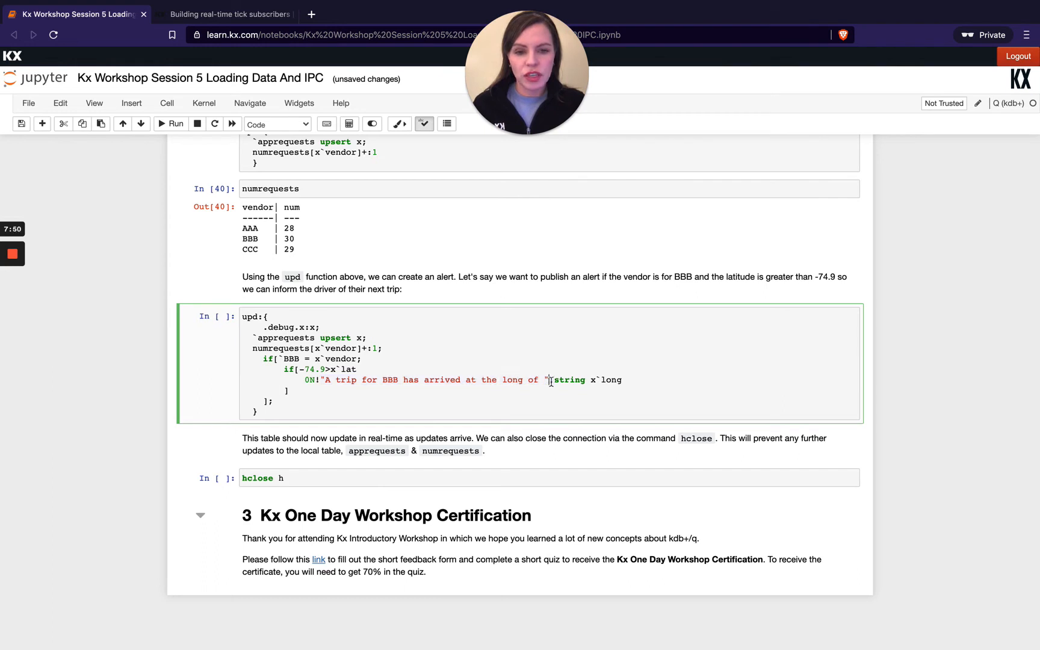
text(,)
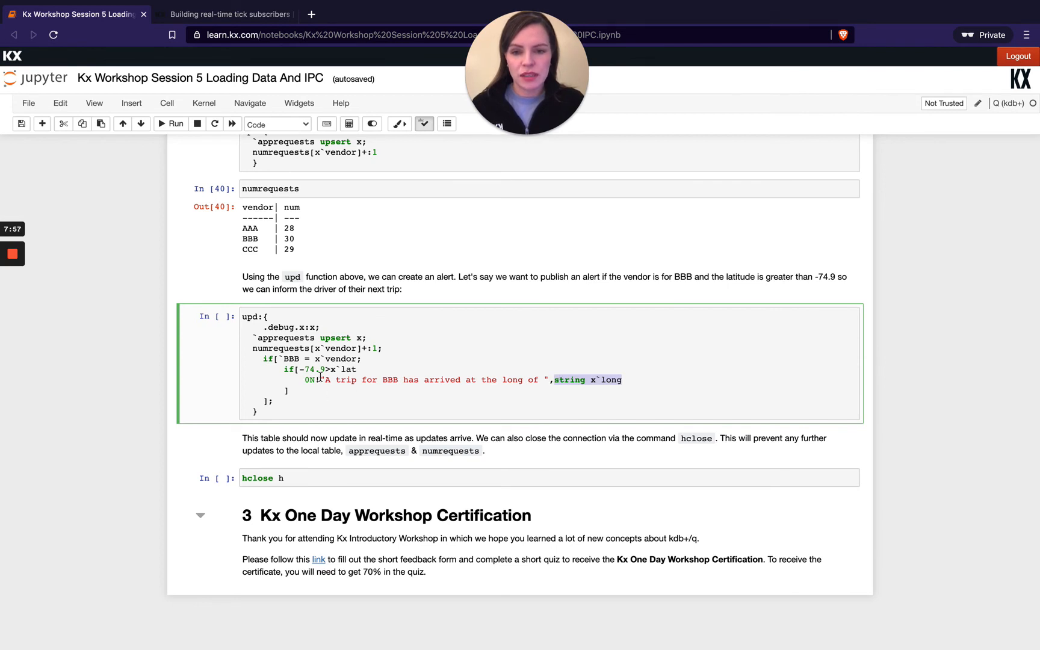
click(258, 410)
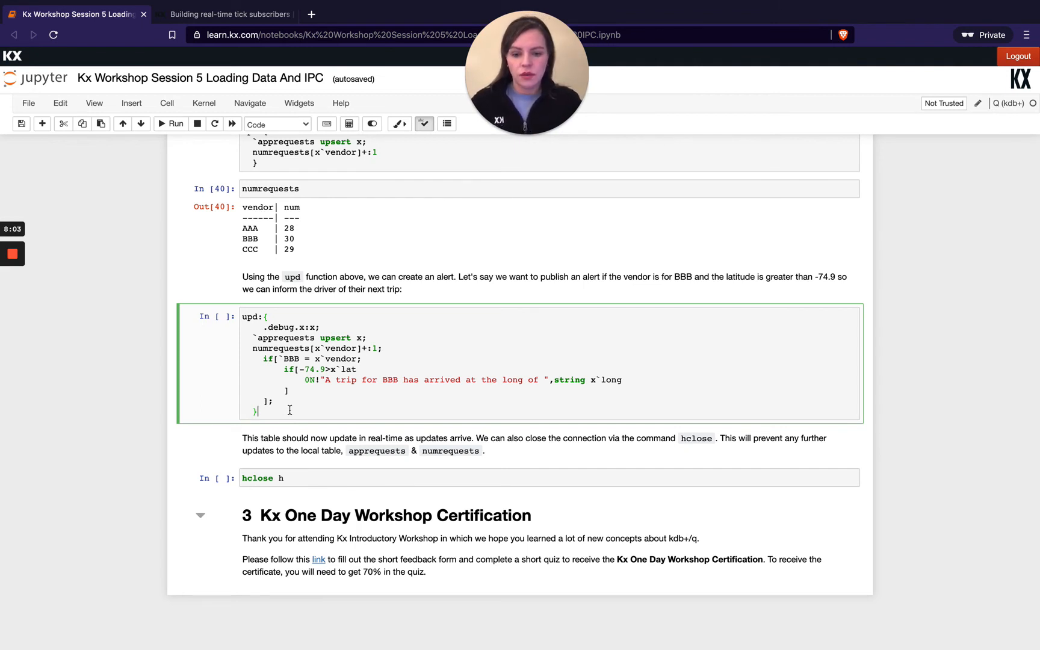
Replace BBB with AAA in the alert upd condition and message, then rerun it
click(171, 124)
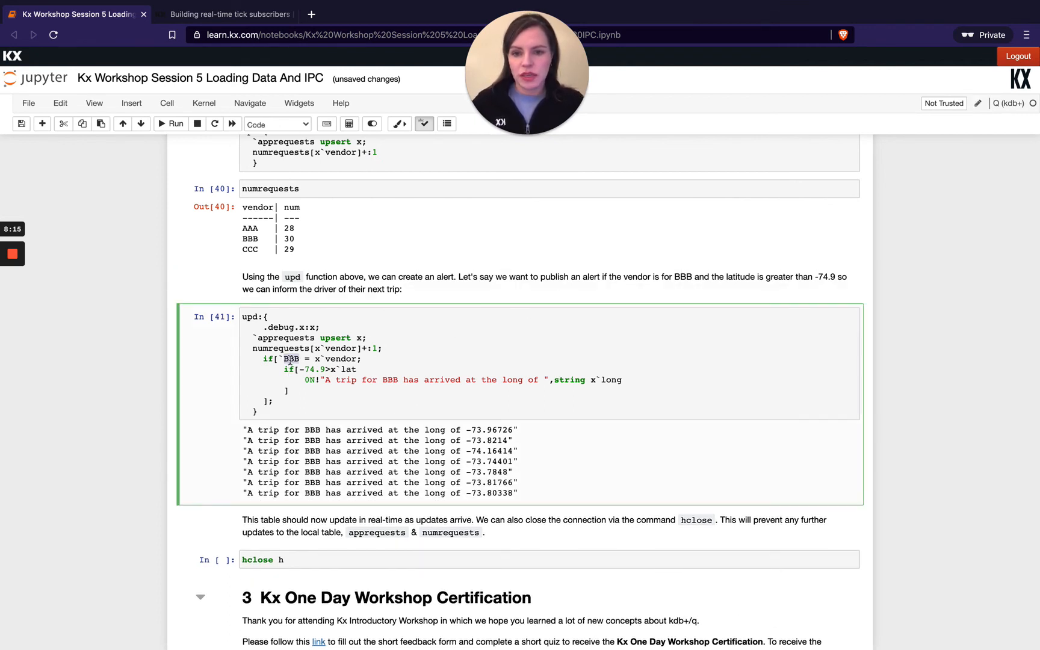
text(AAA)
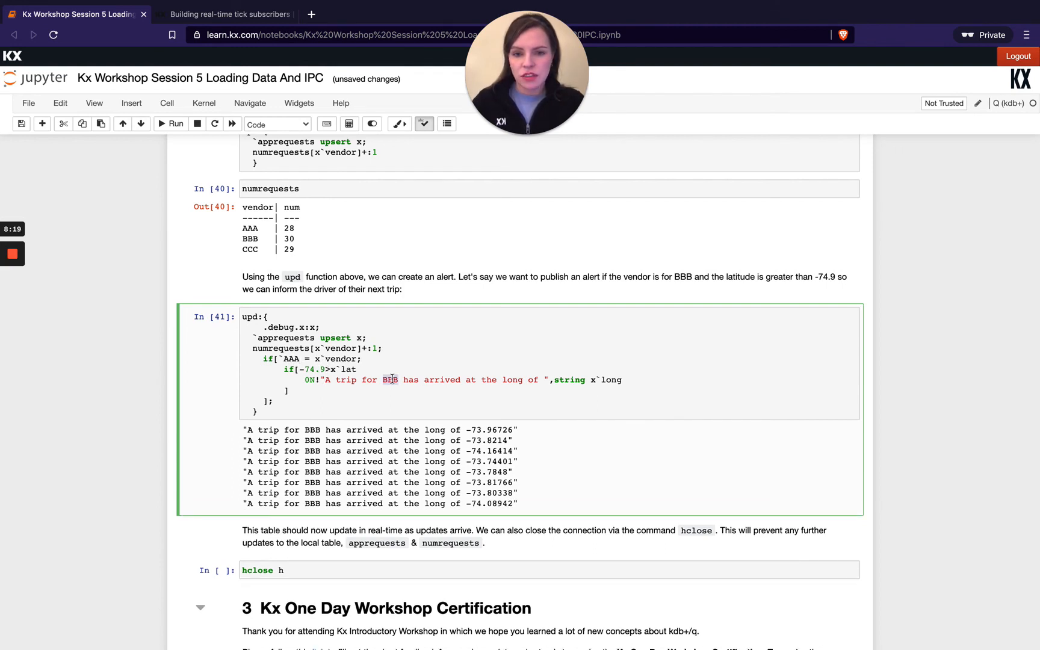
click(171, 124)
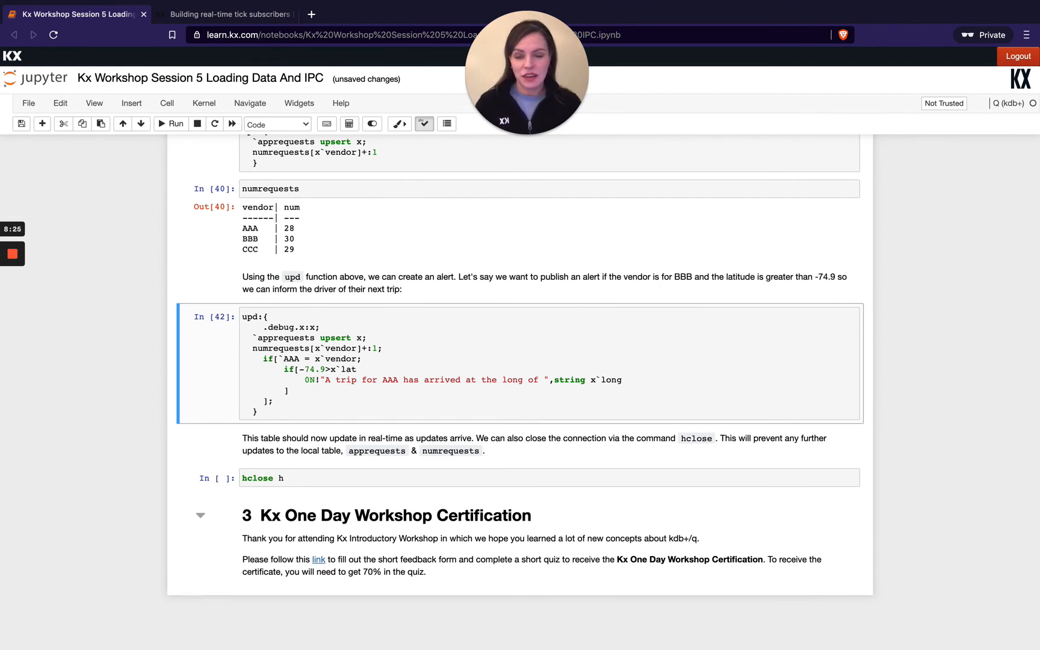
click(171, 124)
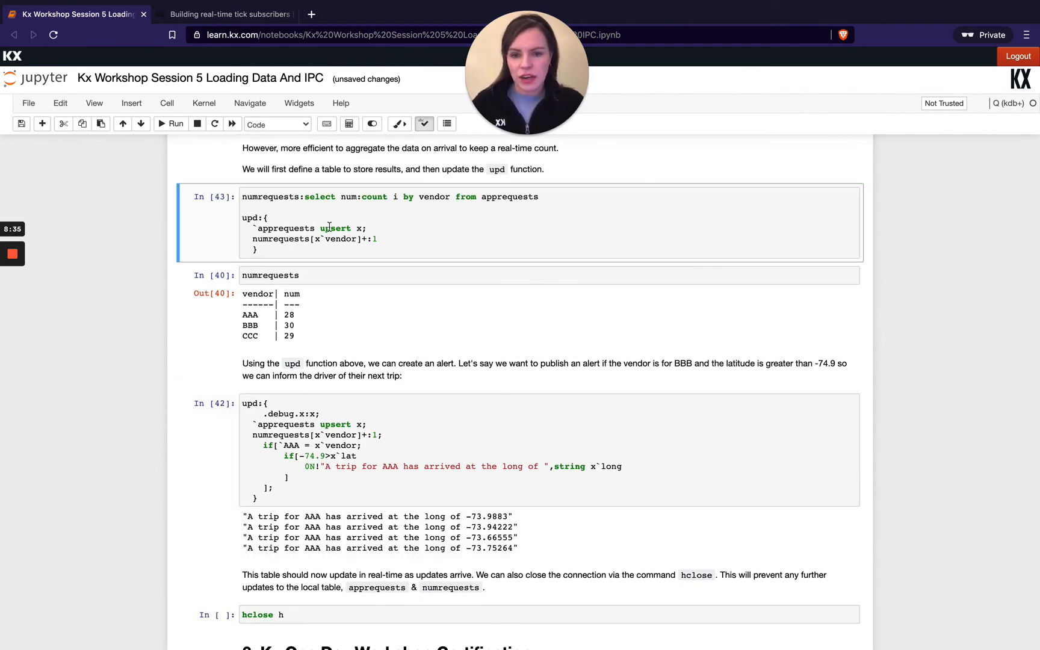
scroll(down, 3)
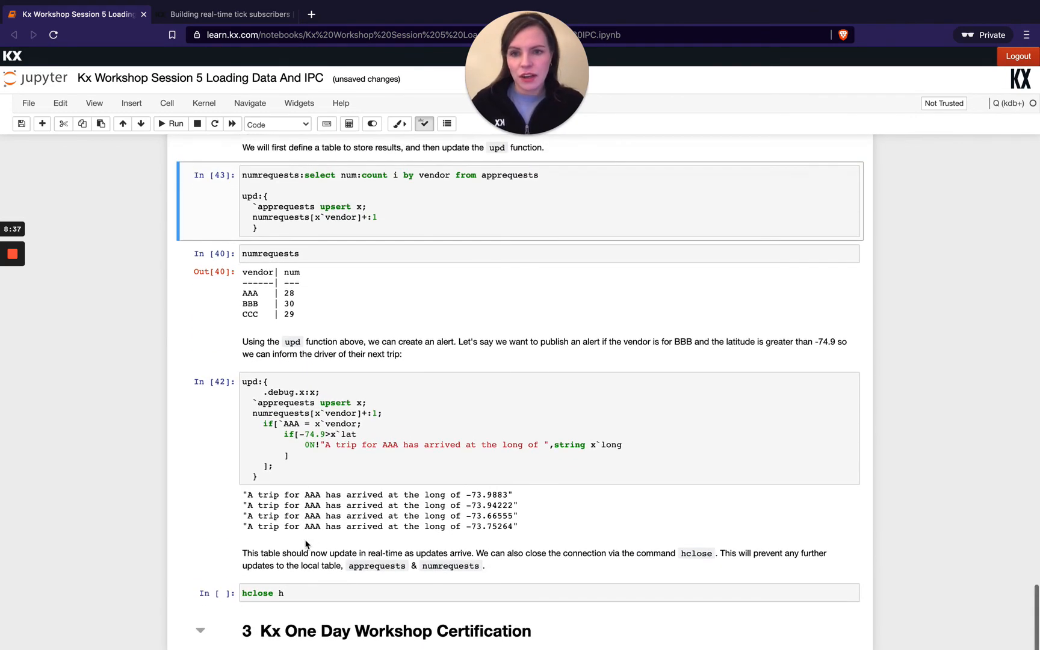
scroll(down, 3)
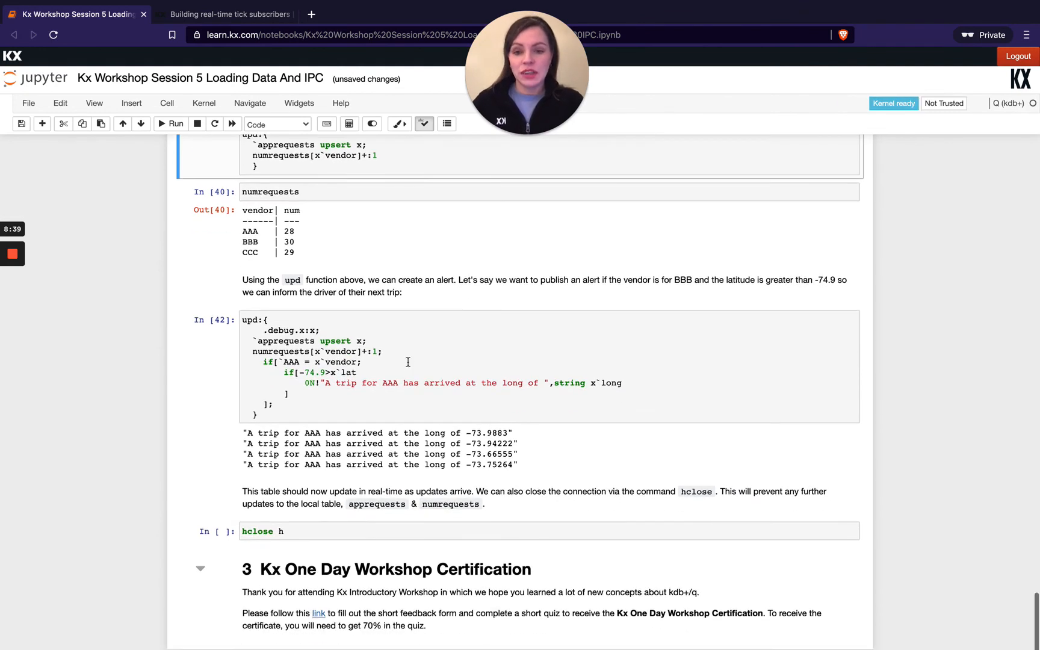
scroll(down, 3)
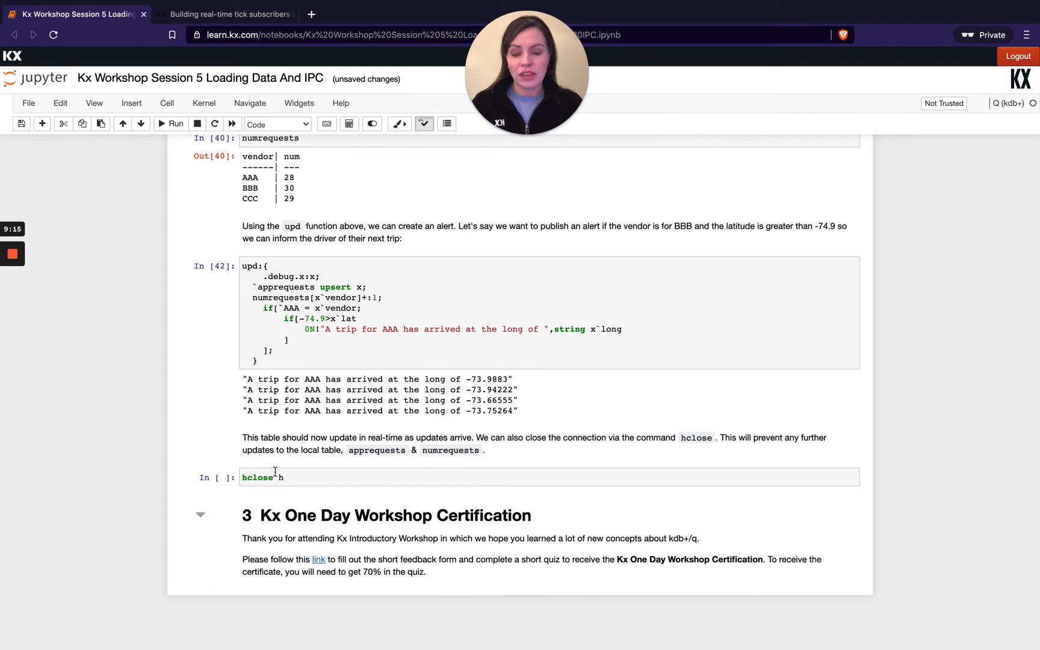
Run the hclose h cell to close the server connection
click(299, 477)
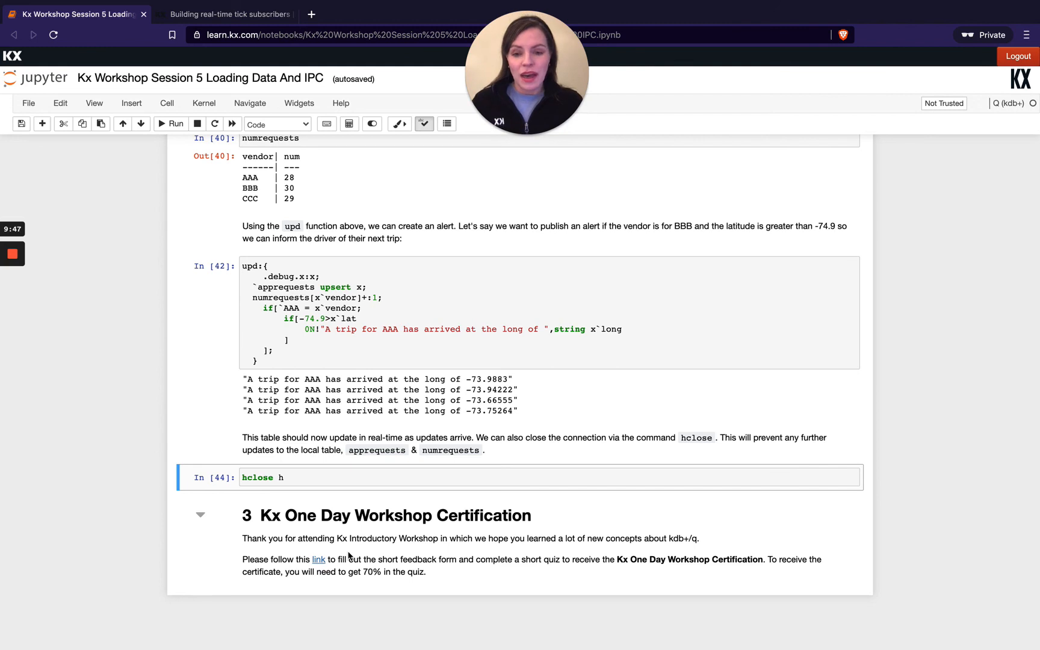
mouse_move(432, 562)
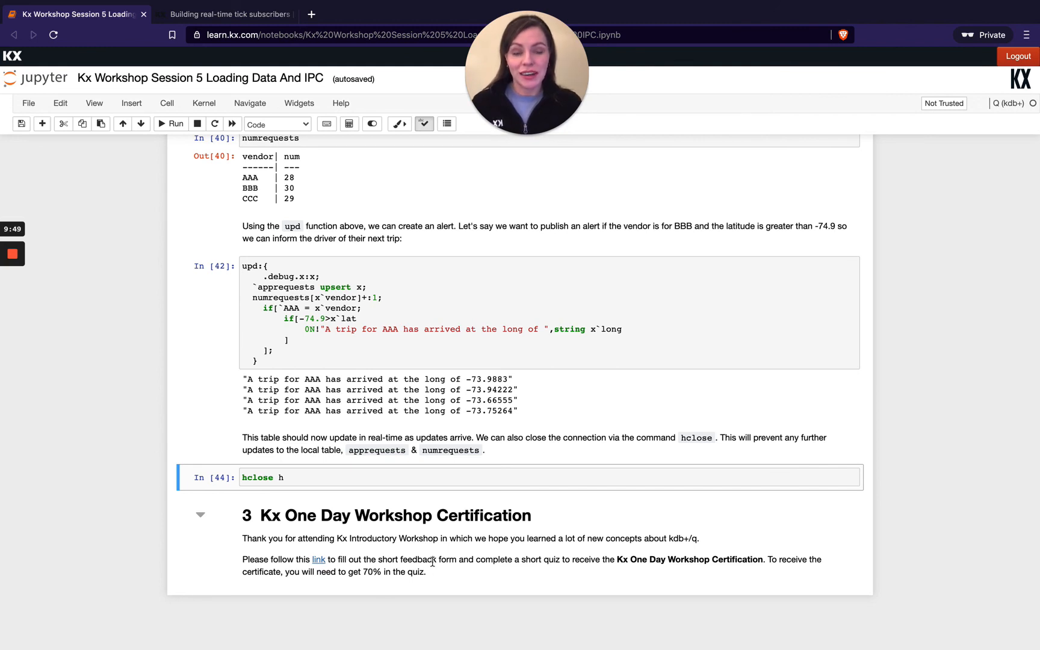